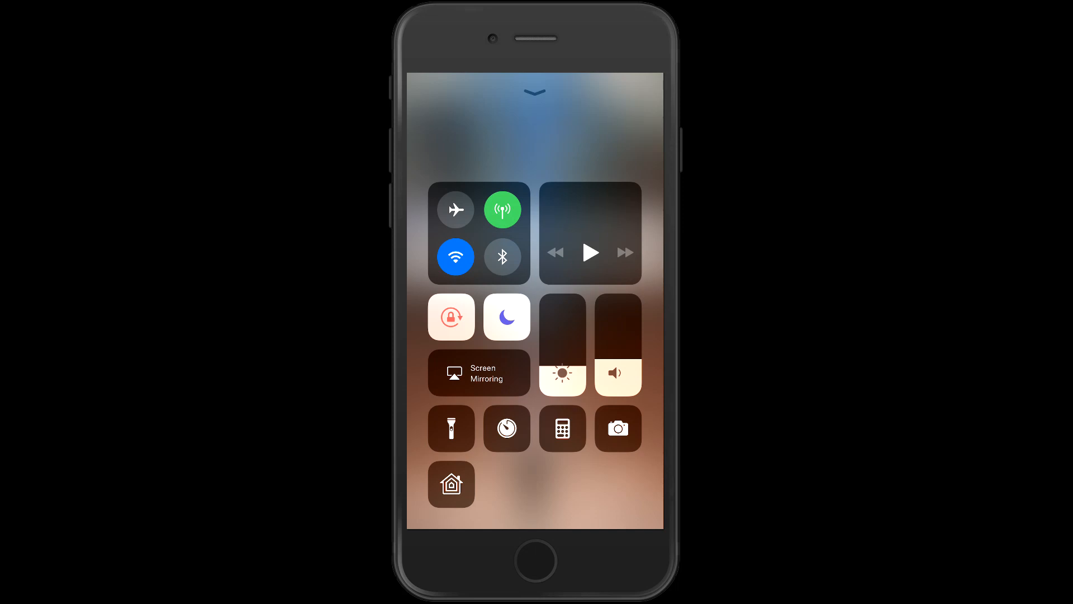
Step: Play Virtuality by Rush from the Control Center music widget, then pause it again
click(479, 232)
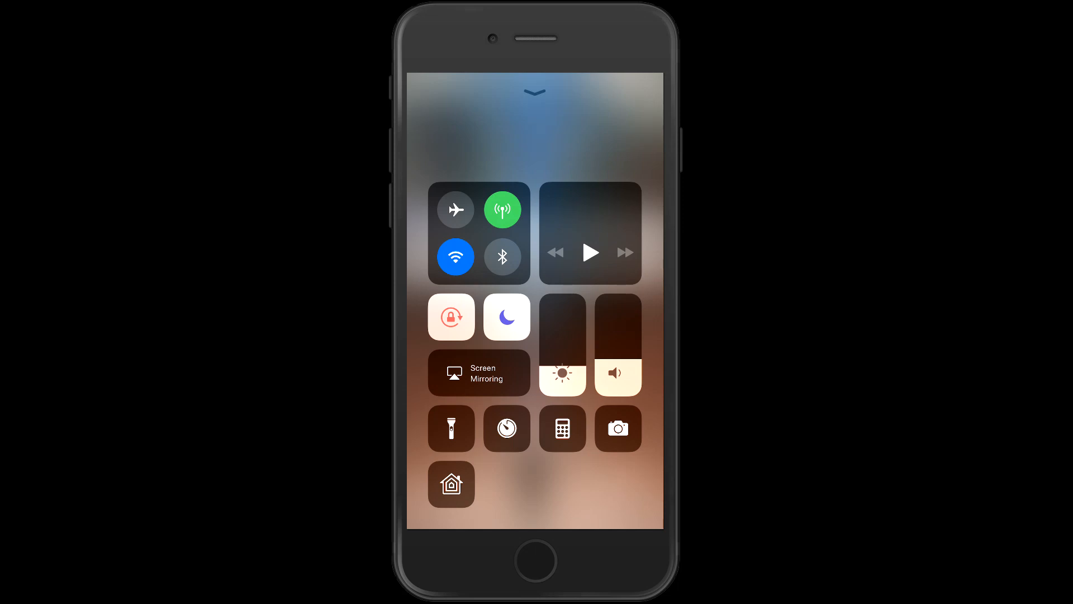
click(590, 252)
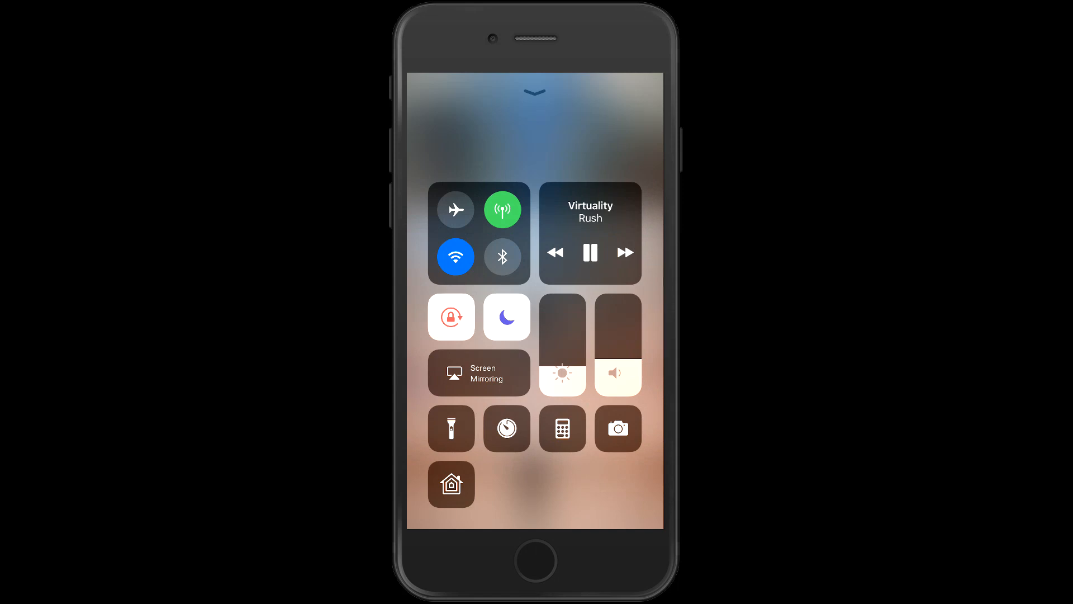
click(590, 232)
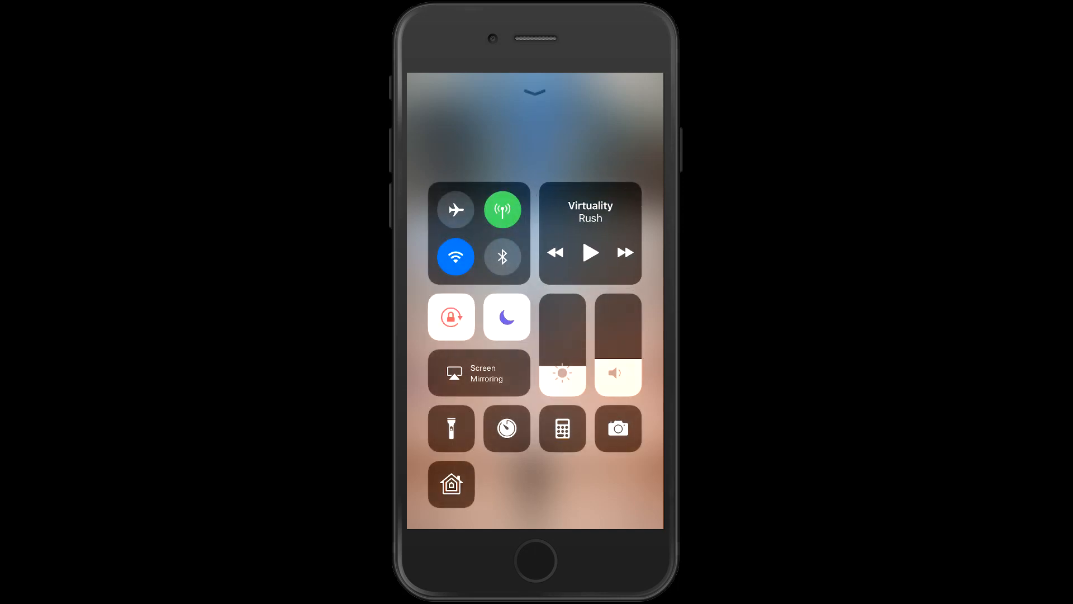
Step: Toggle rotation lock off and back on, and re-enable Do Not Disturb
click(451, 318)
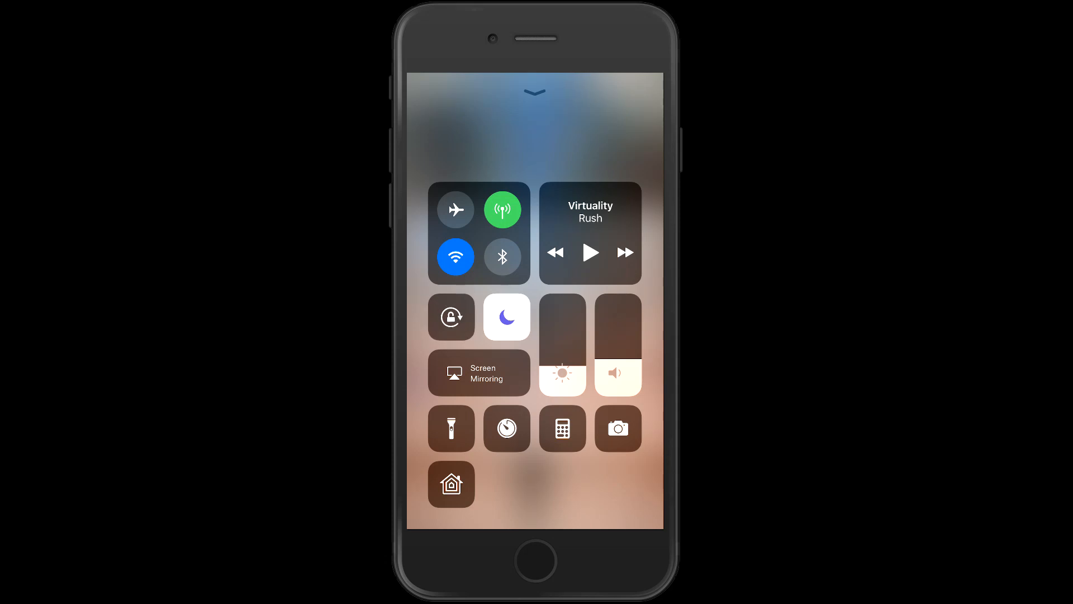
click(452, 317)
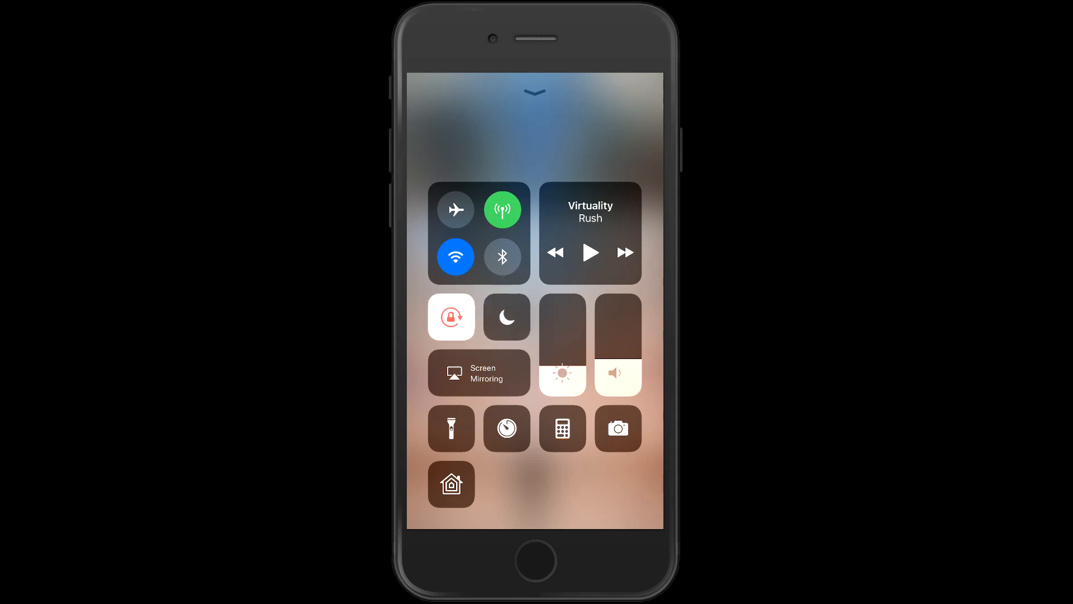
click(506, 317)
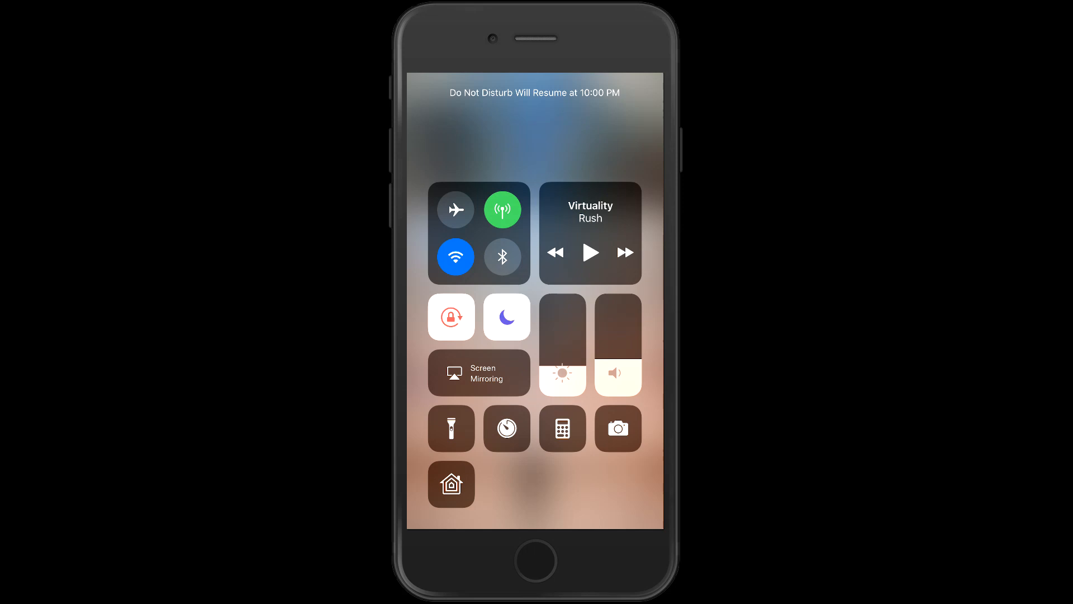
Step: Nudge brightness and volume up slightly, then preview and dismiss the Timer's 3D Touch options
click(478, 372)
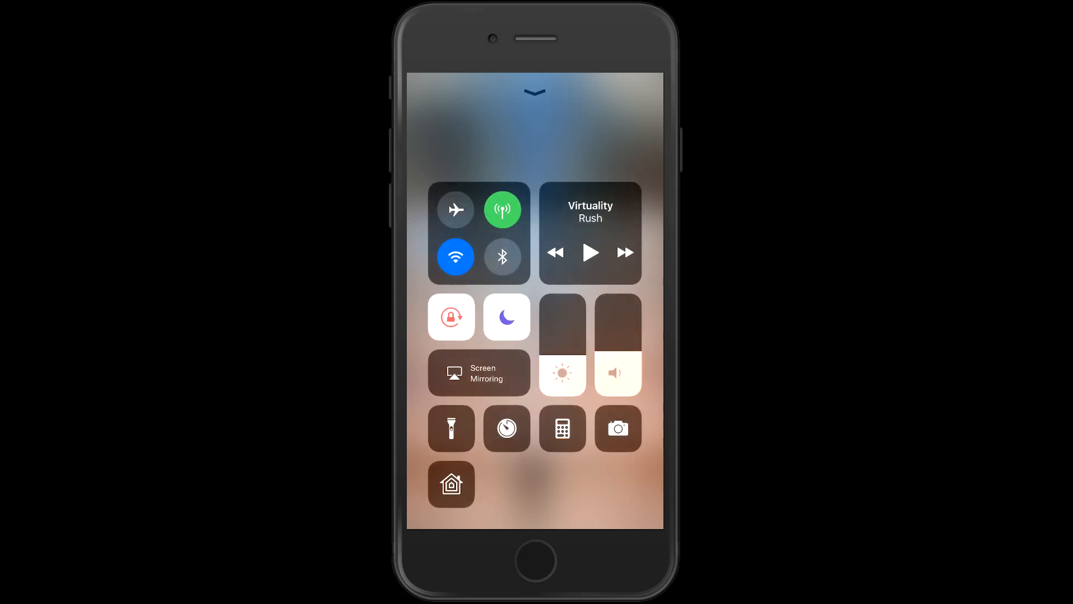
click(506, 427)
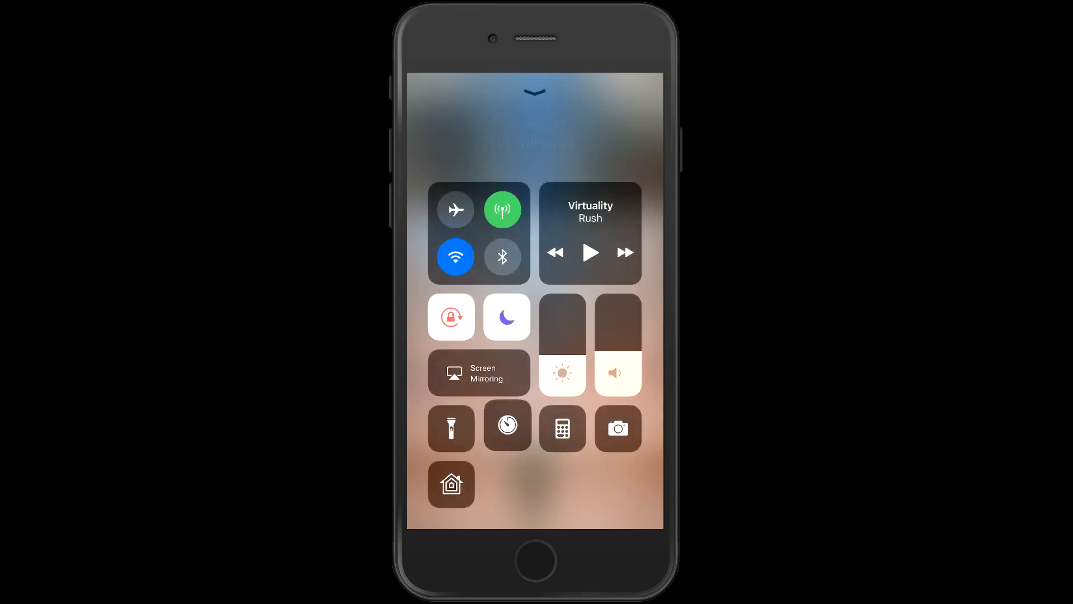
click(562, 427)
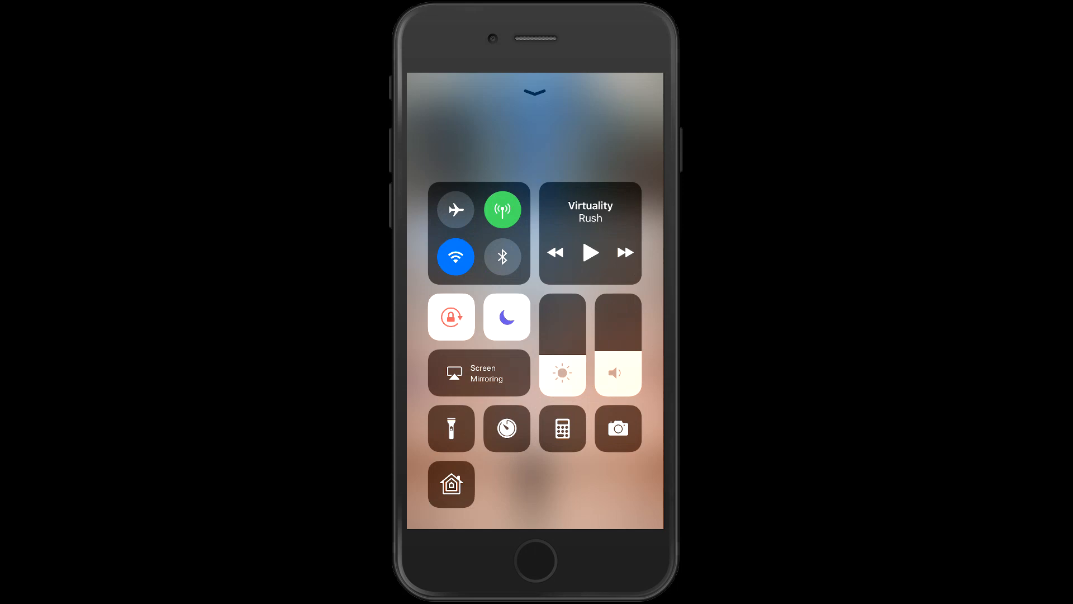
click(617, 428)
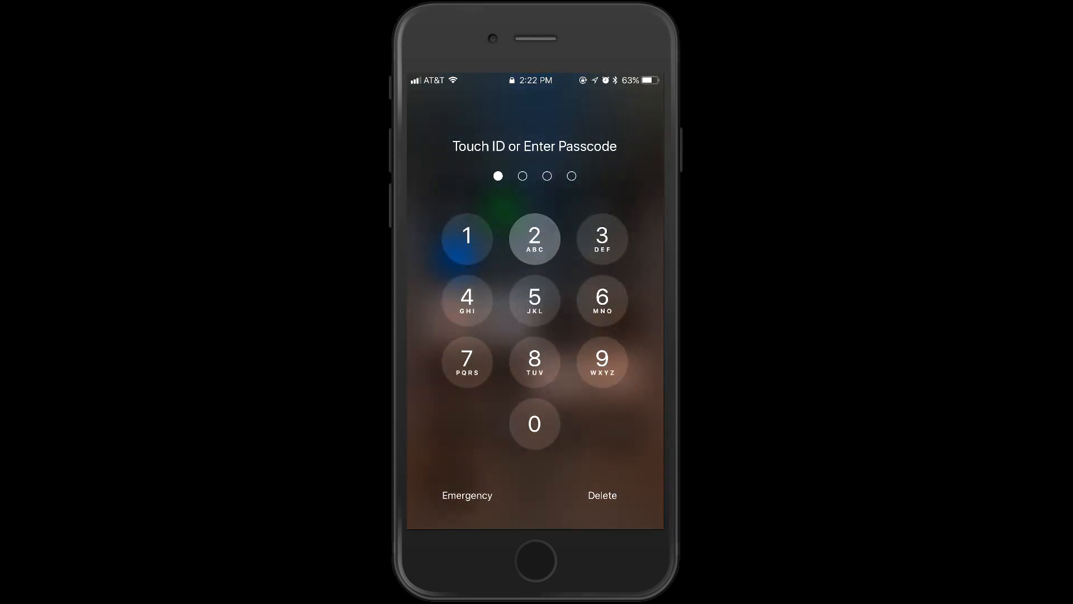
click(601, 363)
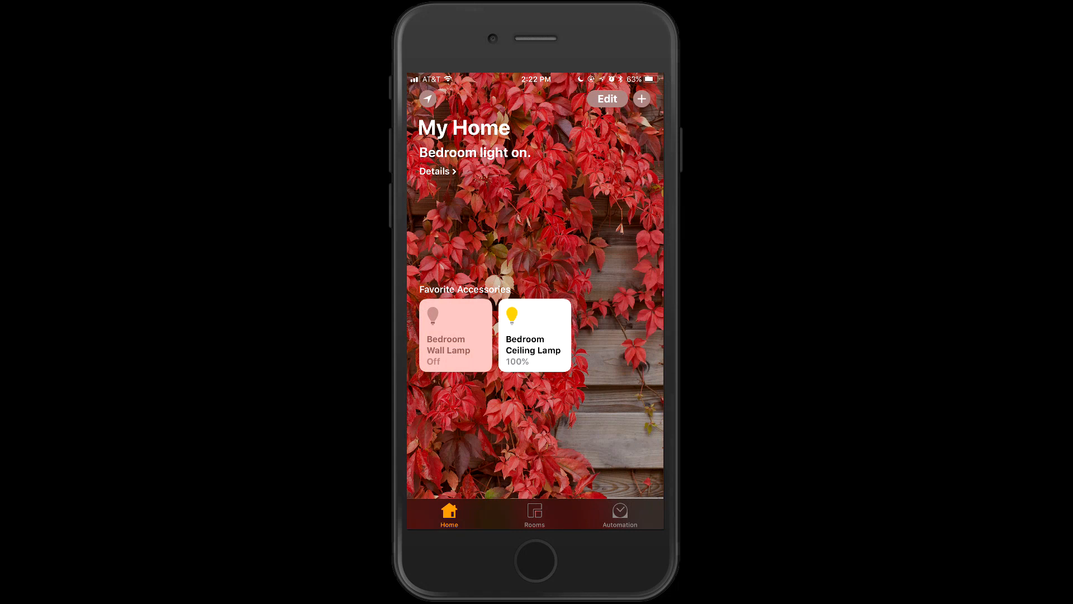
click(535, 336)
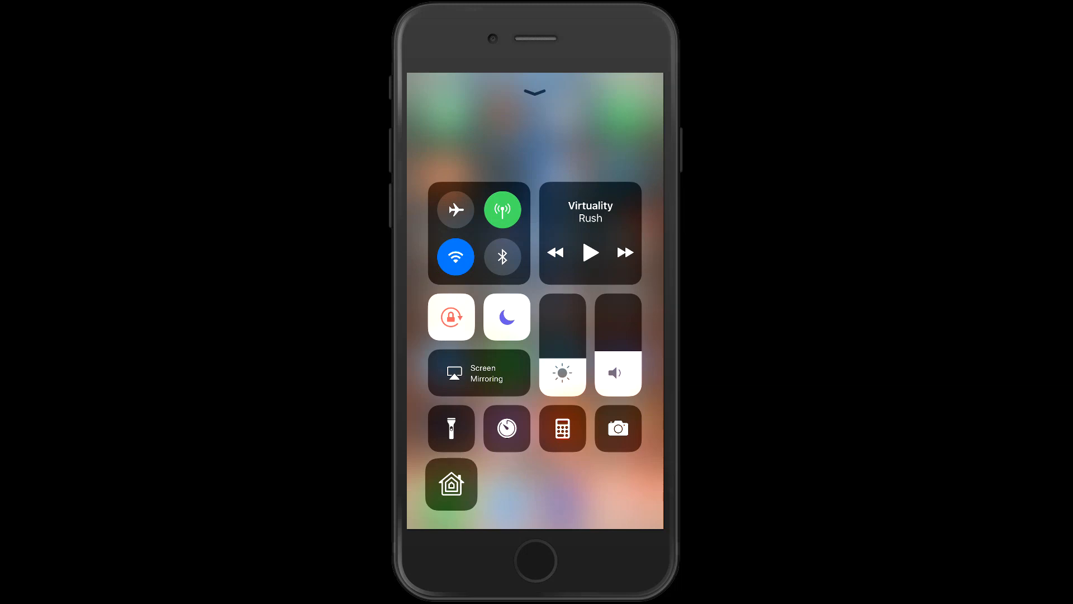
click(452, 484)
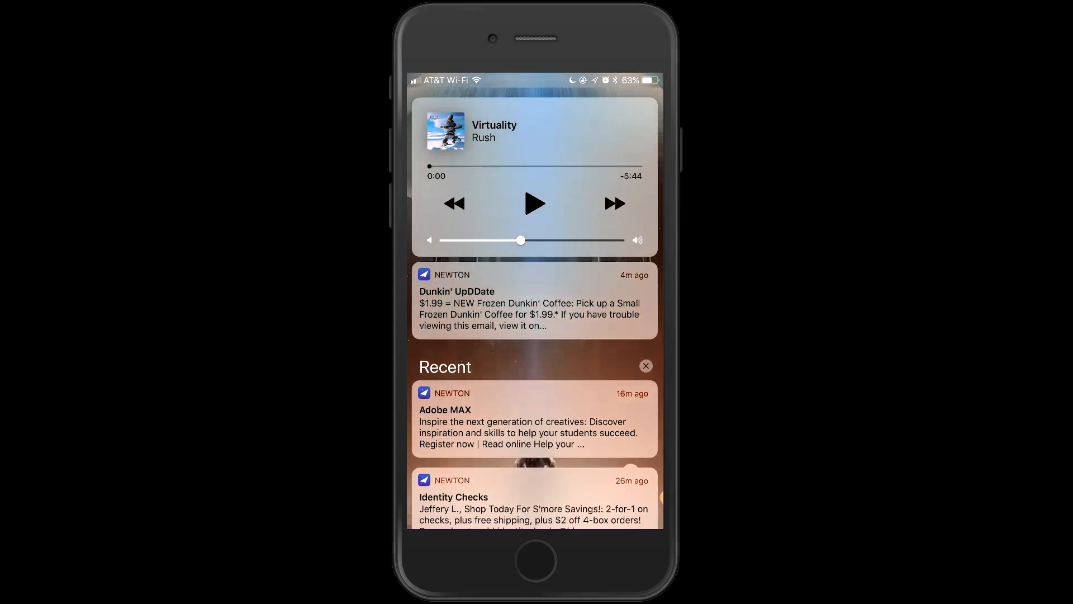
Step: Scroll through the Recent notifications showing Virtuality now playing and the Newton emails
scroll(down, 3)
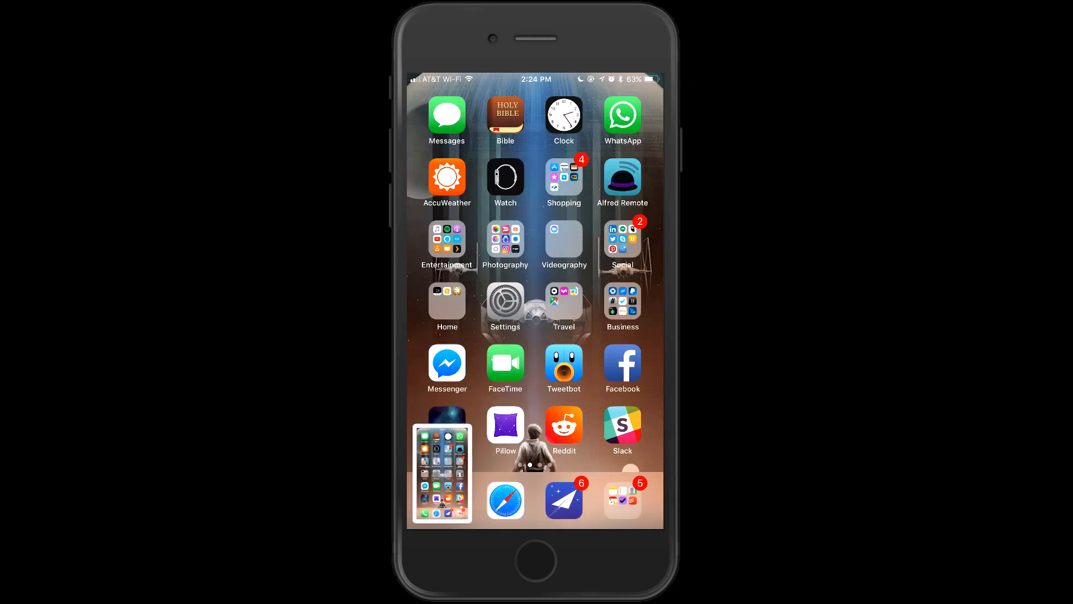
Step: Open the new screenshot in Markup and scribble across the Settings row with the red marker
click(442, 471)
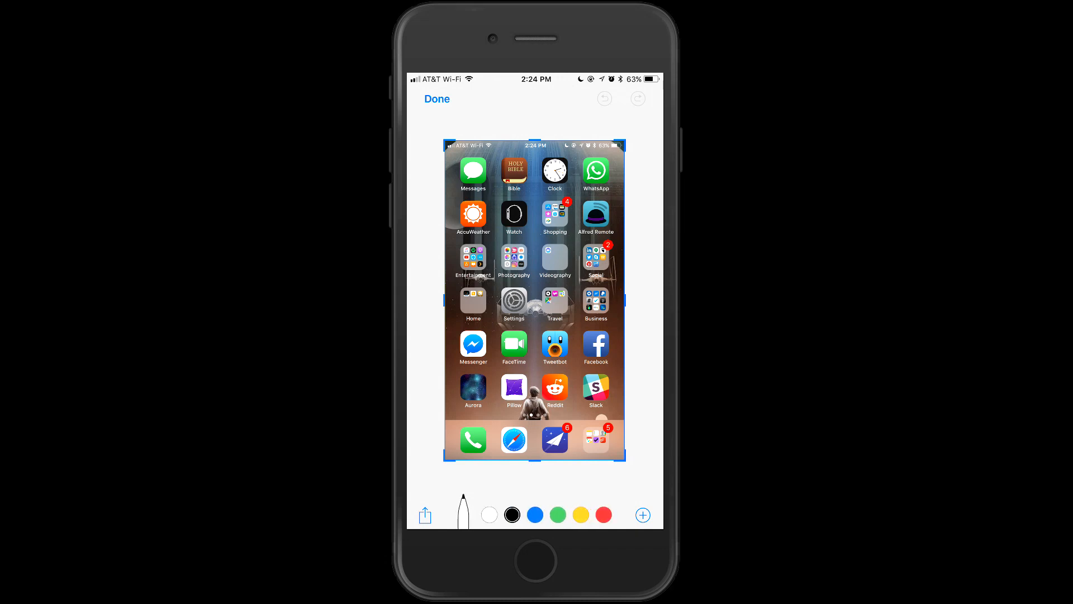
click(603, 514)
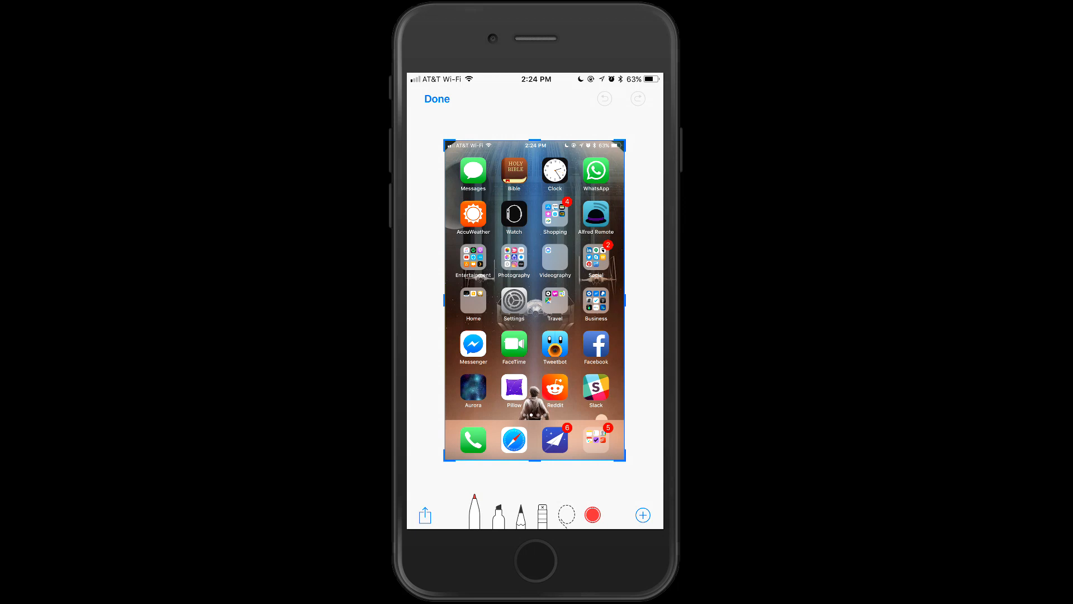
click(498, 515)
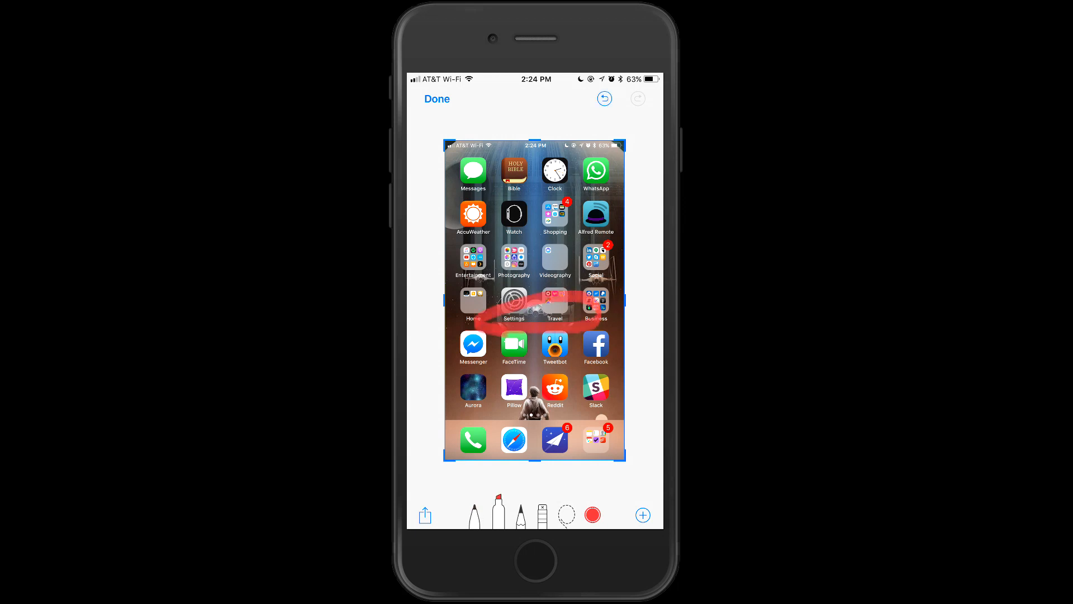
click(643, 514)
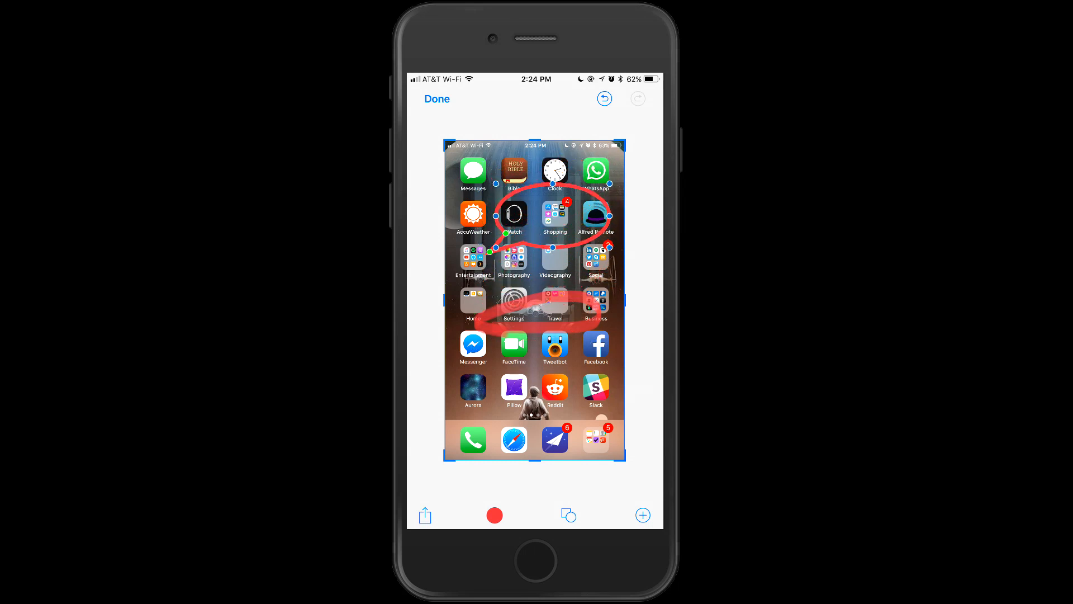
Step: Circle Watch and Shopping, extend a red arrow down toward the dock, and bring up the shapes menu
click(643, 514)
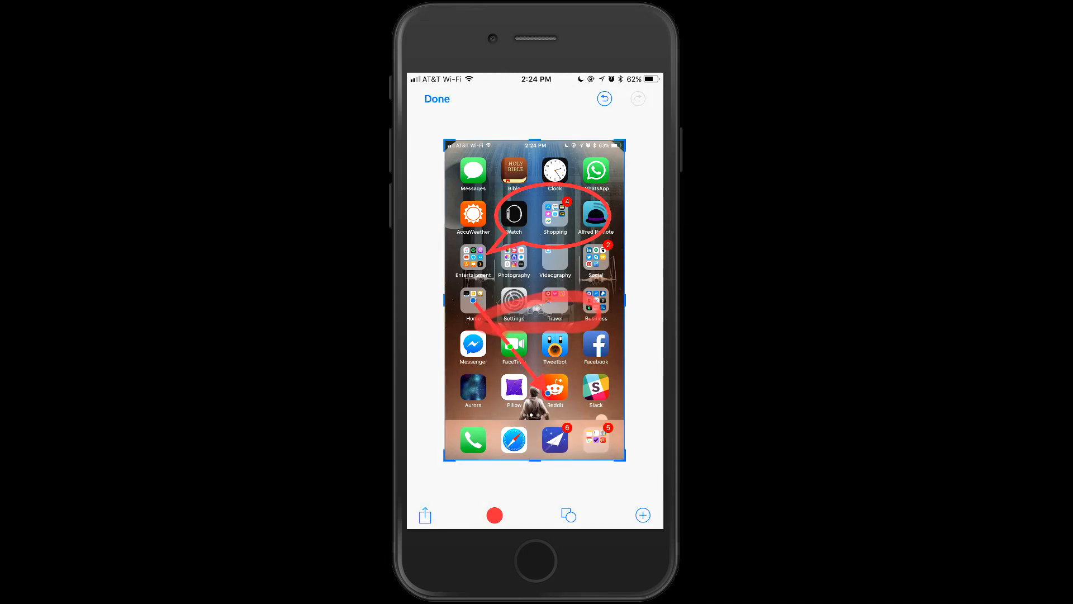
drag(474, 304, 474, 417)
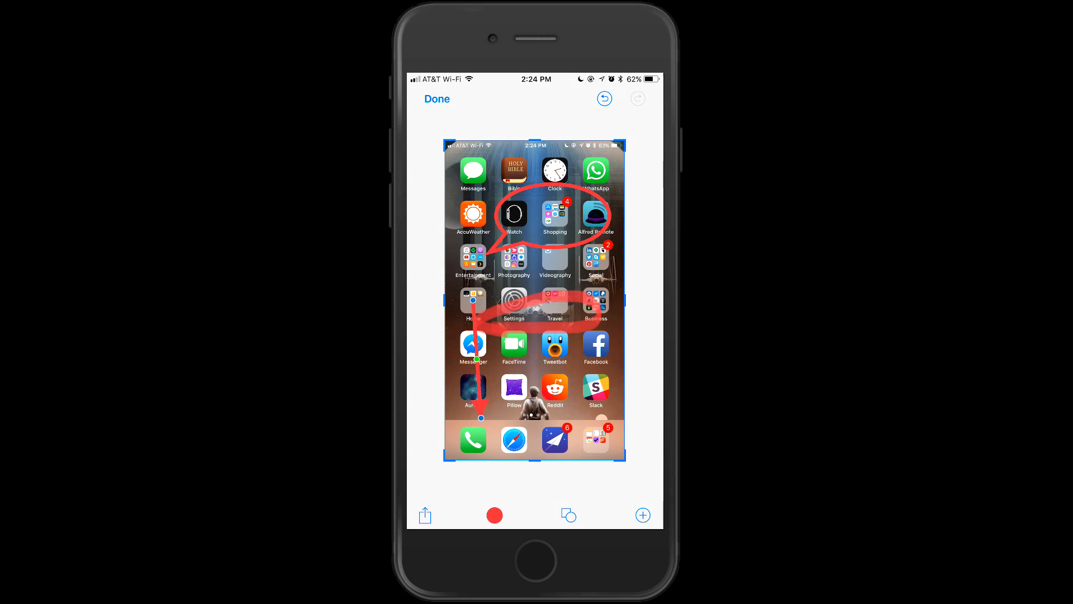
click(642, 514)
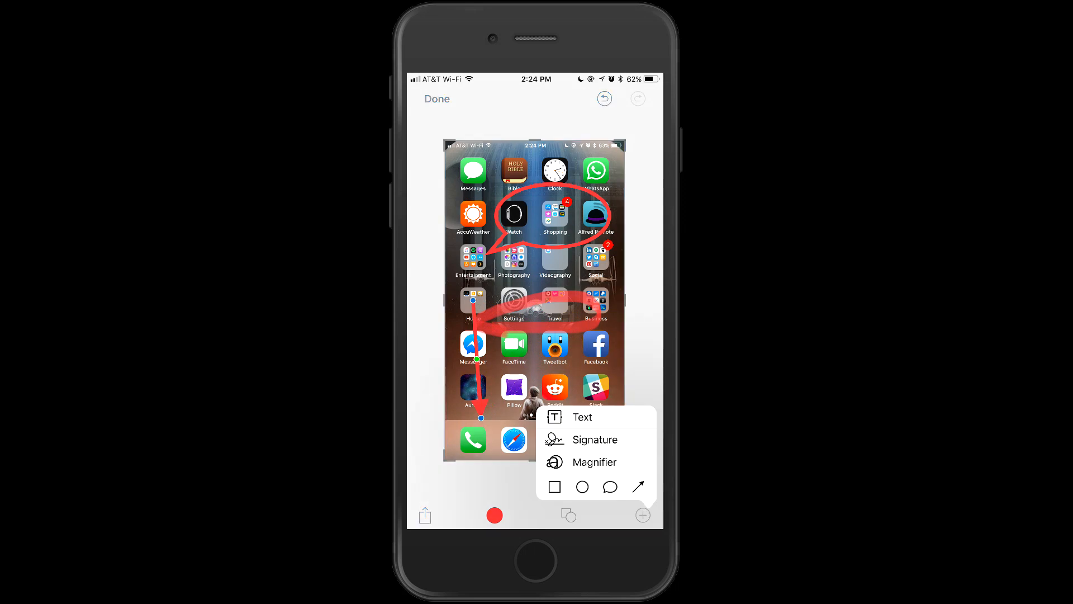
Step: Add a text box to the screenshot and drag it down near the Tweetbot row
click(594, 439)
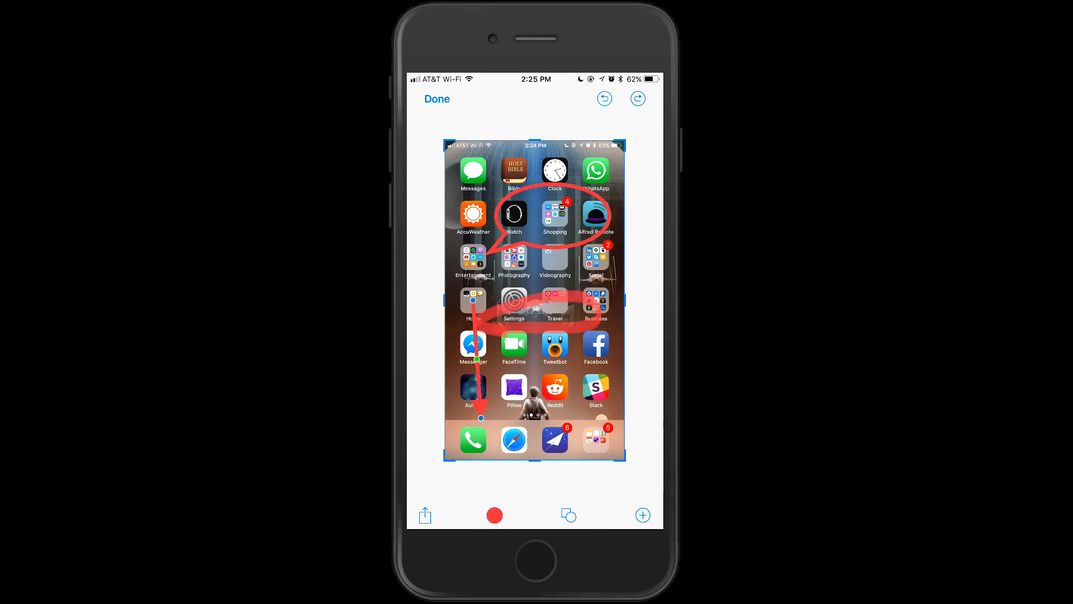
click(567, 514)
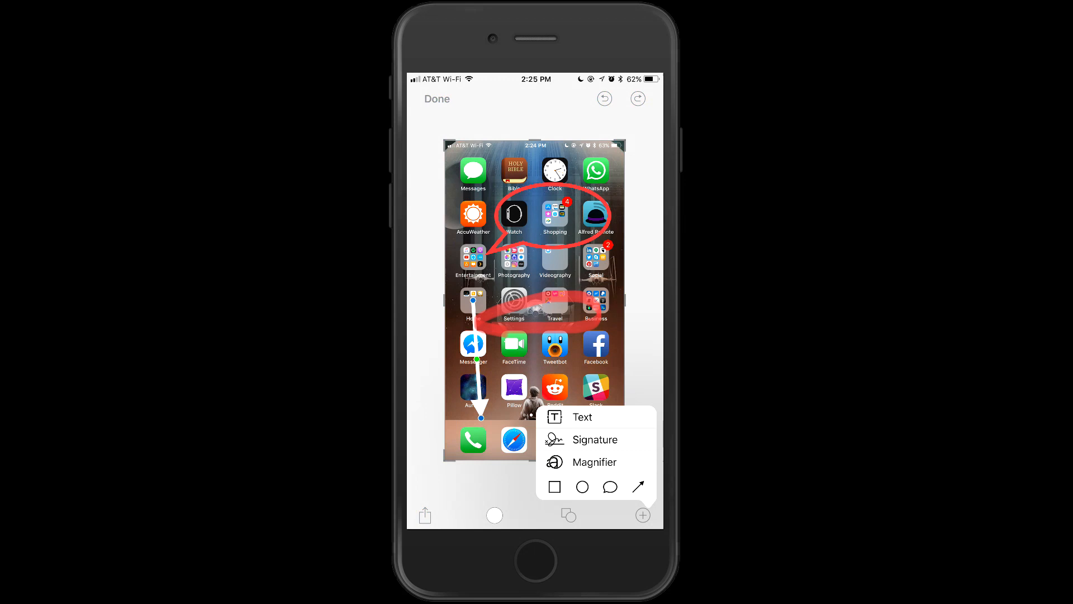
click(581, 416)
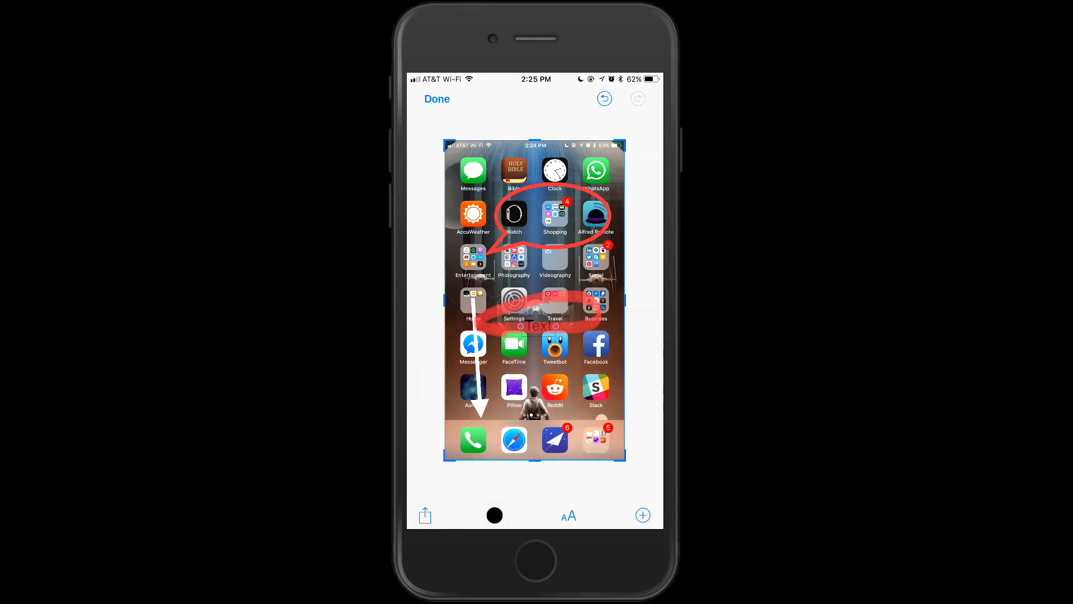
drag(534, 329, 541, 361)
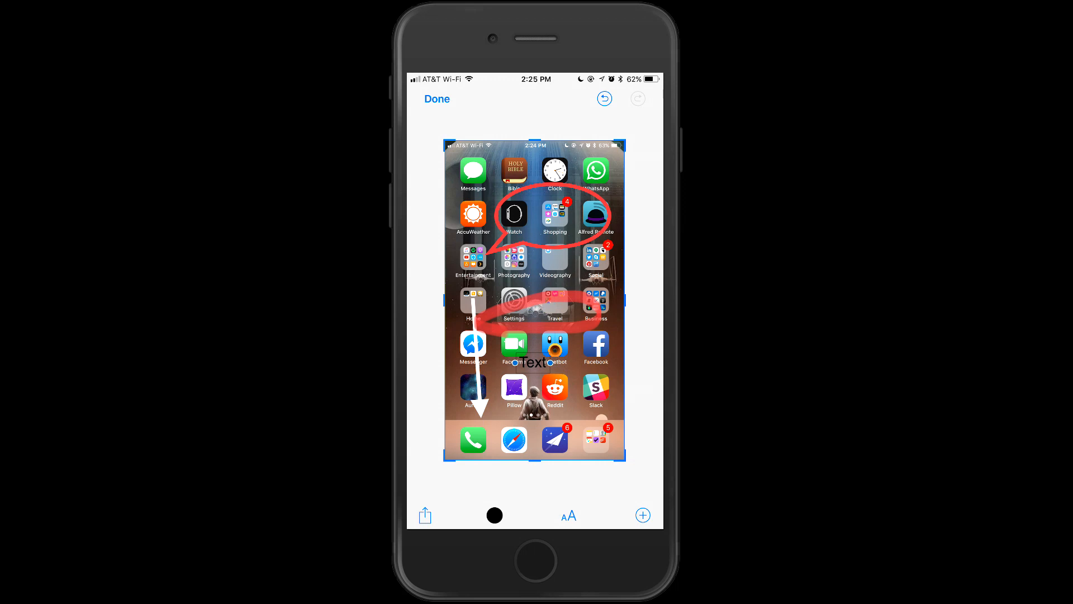
Step: Edit the text label to read 'Hello' and deselect it
click(567, 515)
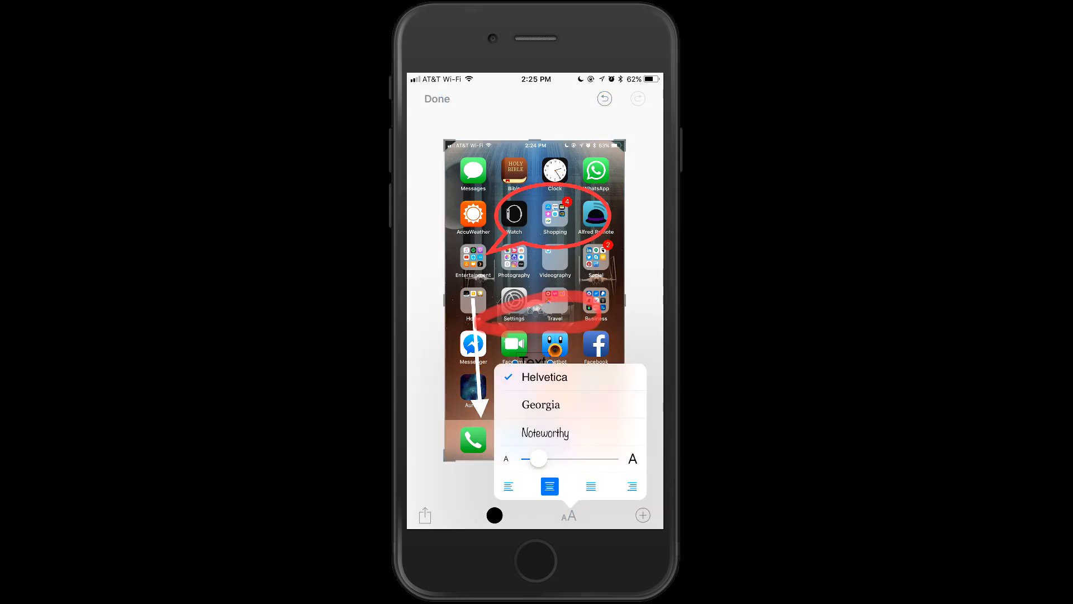
click(541, 405)
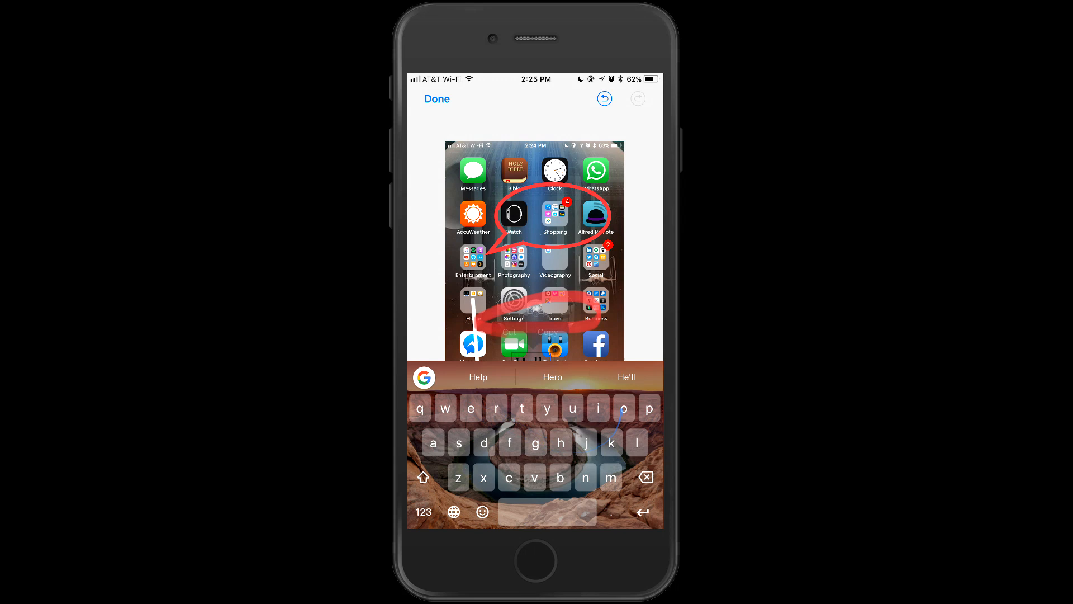
text(Hello)
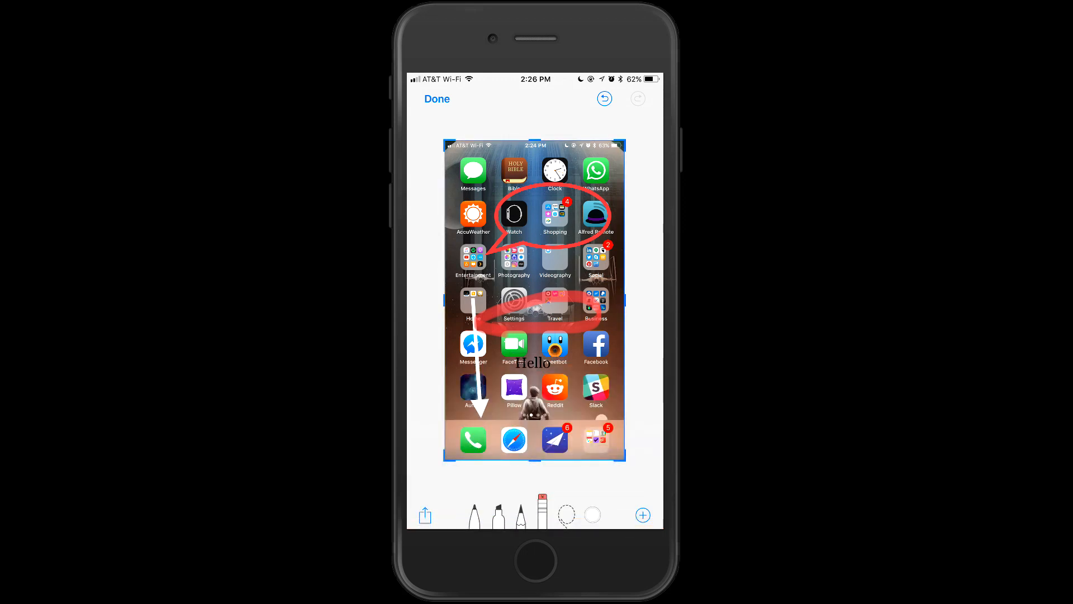
click(532, 362)
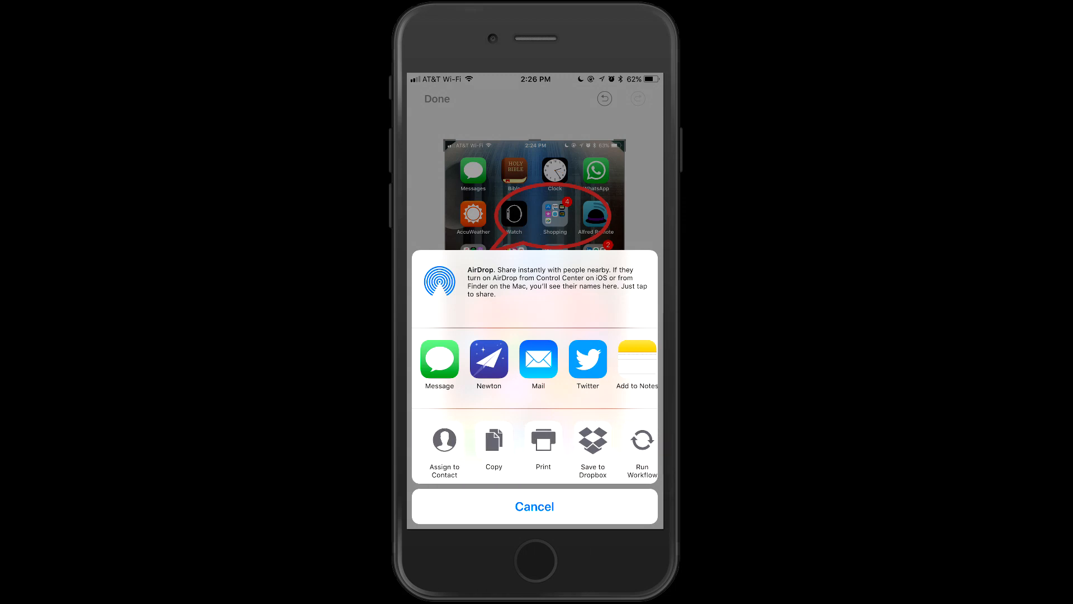
Step: Browse the share sheet apps and full activities list, then cancel sharing
scroll(left, 3)
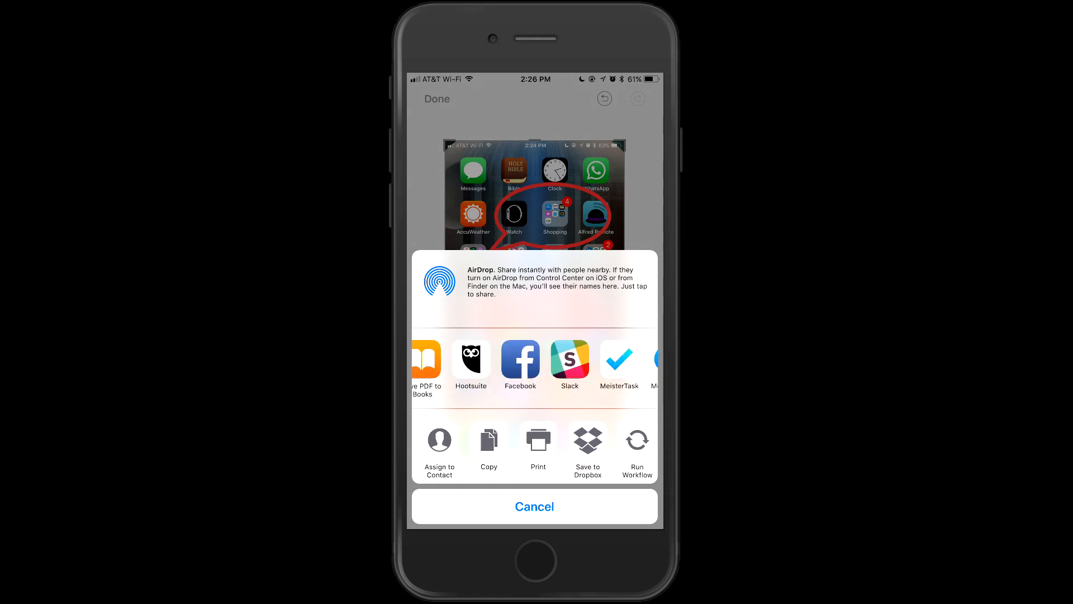
scroll(left, 3)
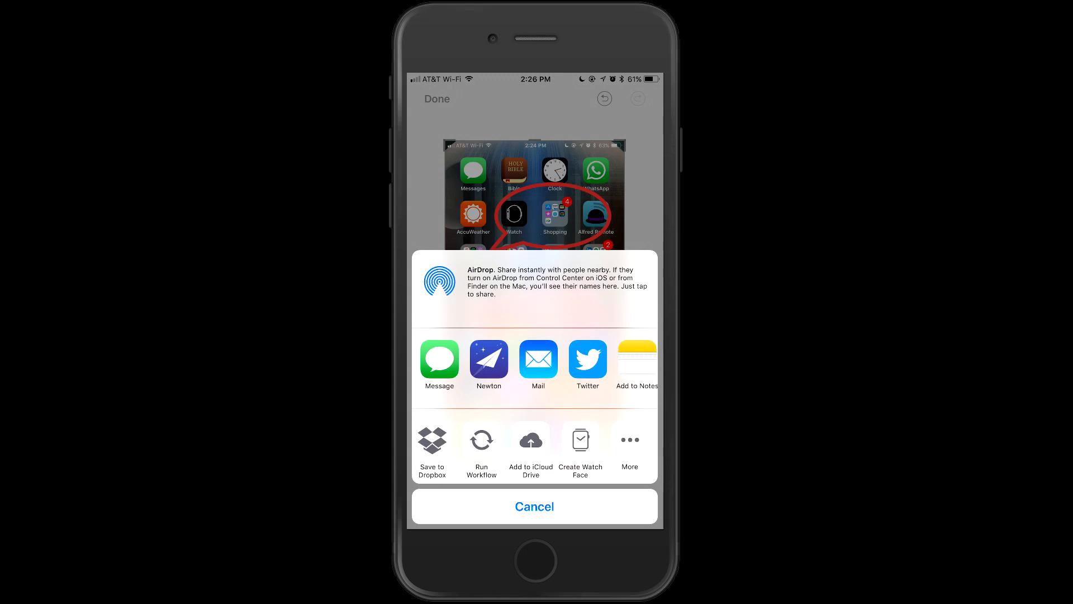
click(629, 440)
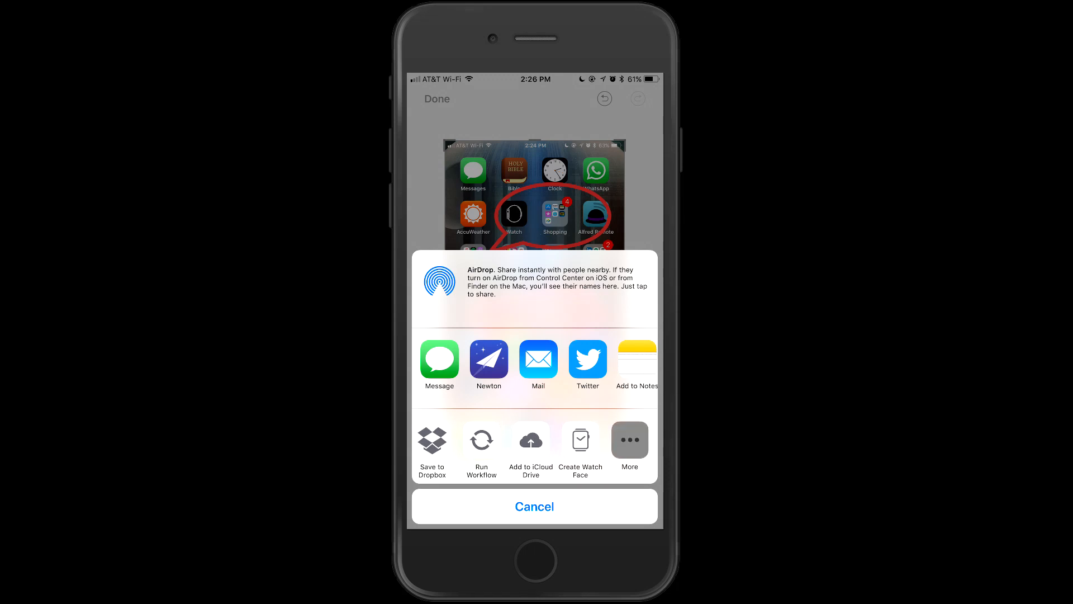
click(630, 440)
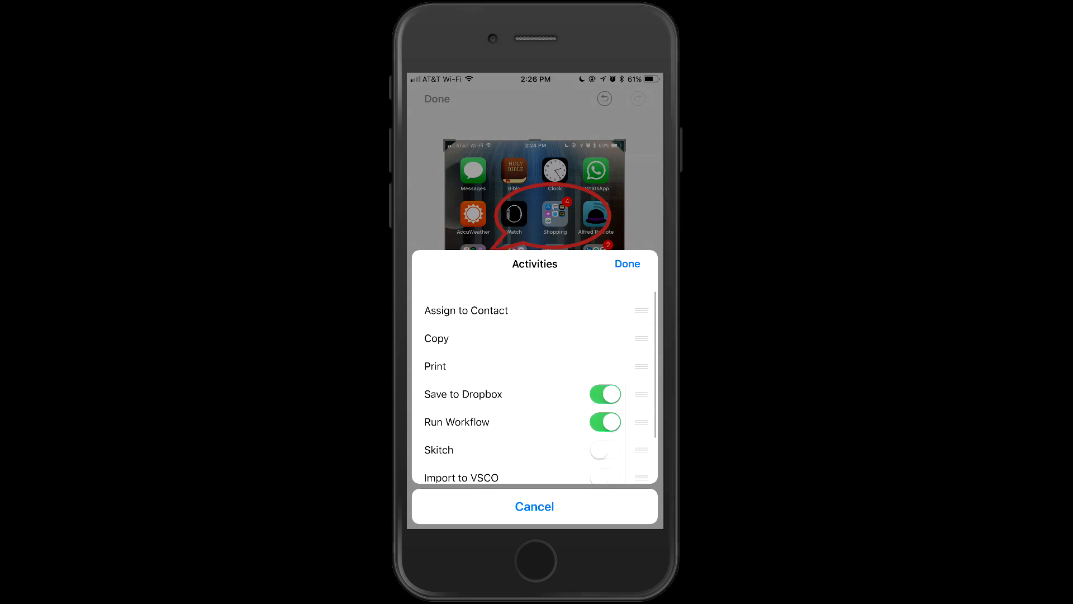
click(627, 264)
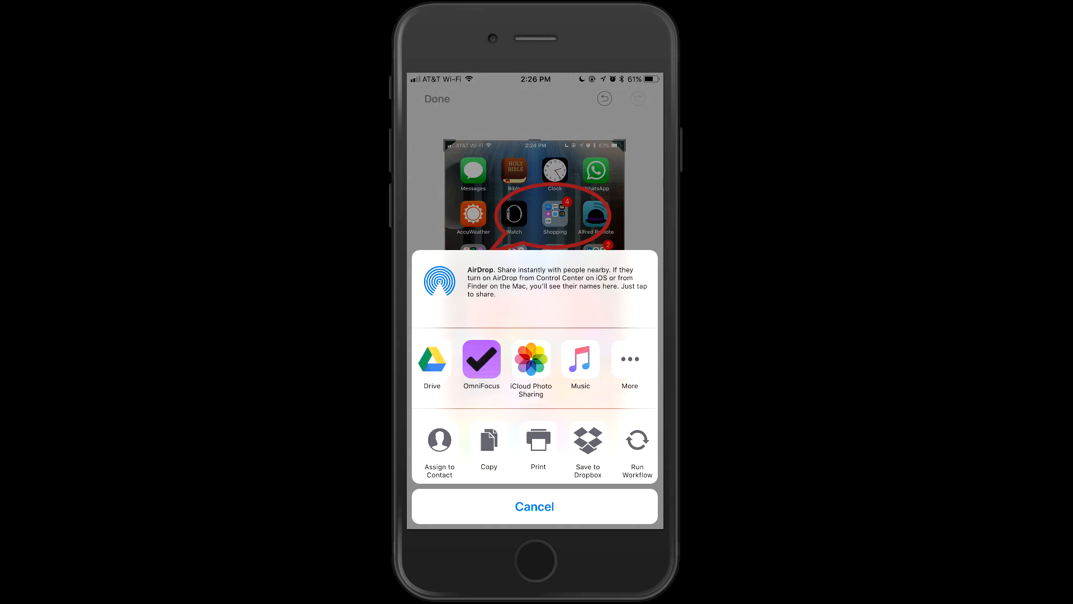
click(534, 506)
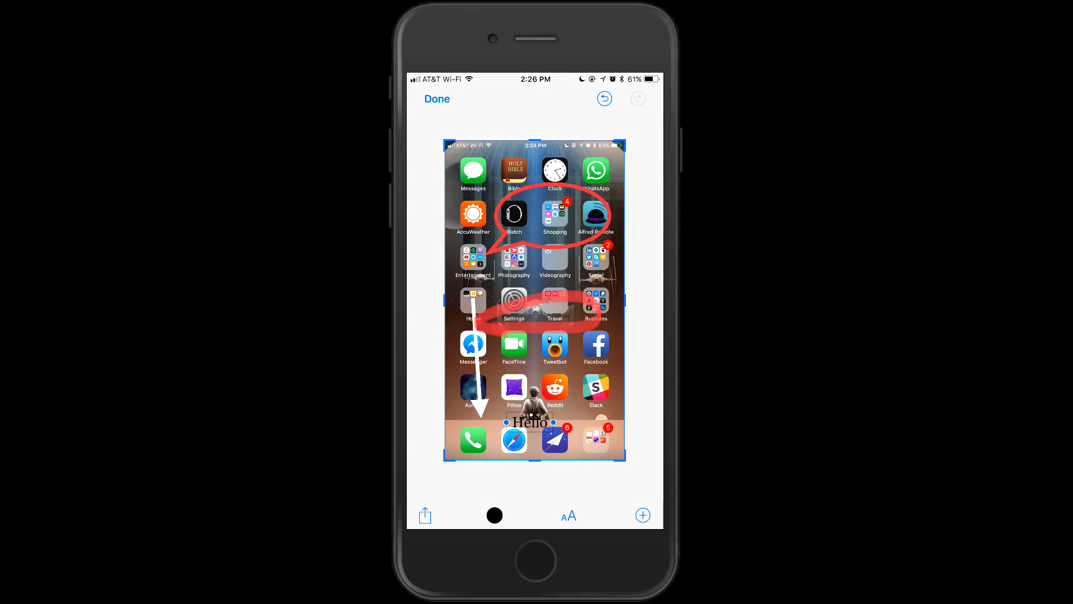
Step: Finish the annotation with Done and launch Photos from the Photography folder
click(425, 514)
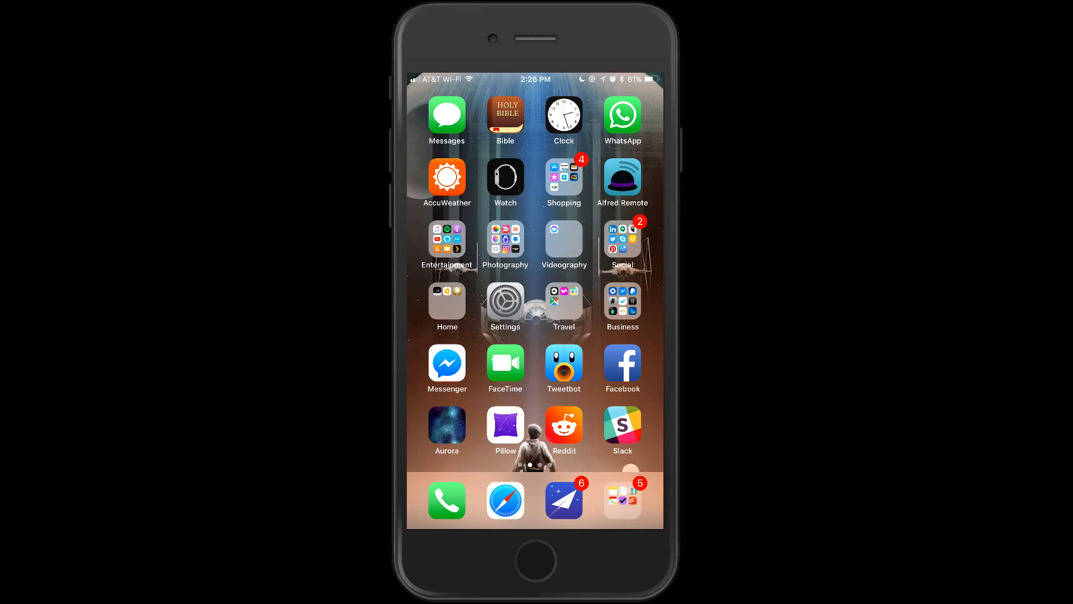
click(505, 238)
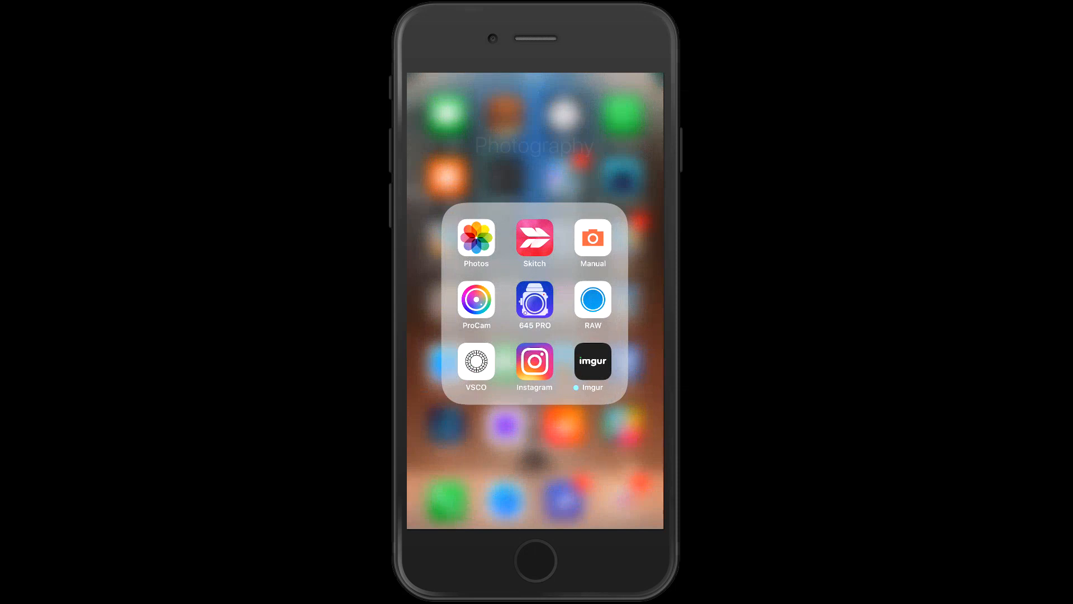
click(477, 237)
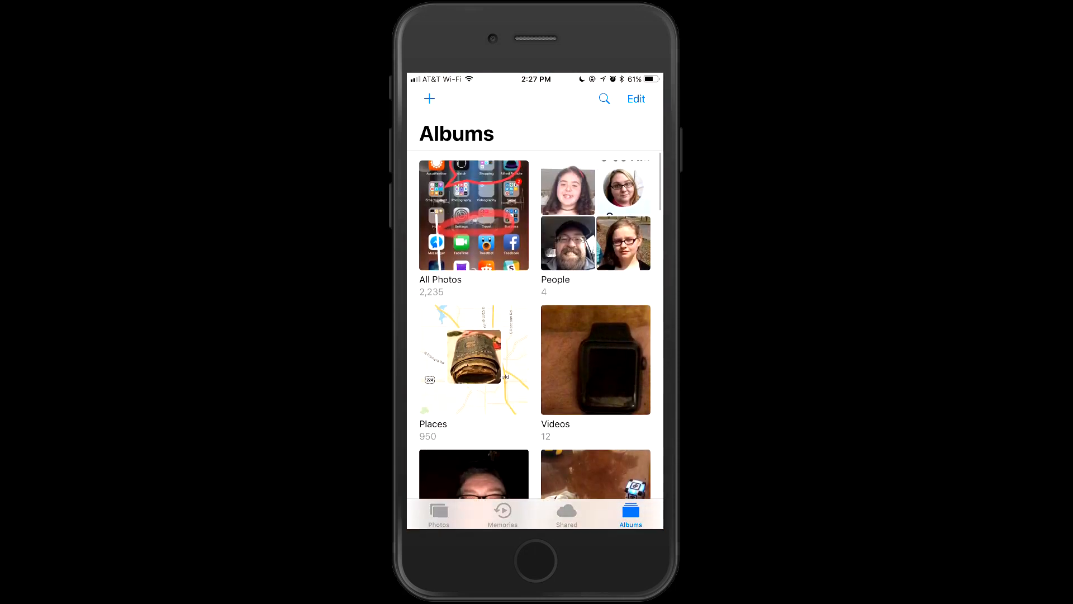
Step: Open the marked-up screenshot from All Photos and bring up its sharing options
click(474, 215)
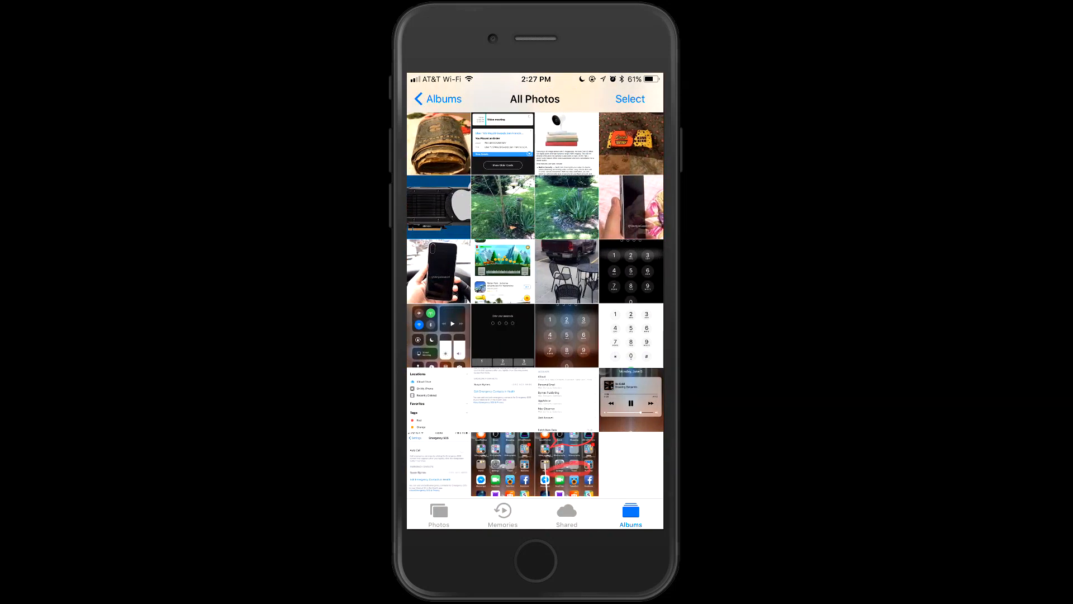
click(567, 464)
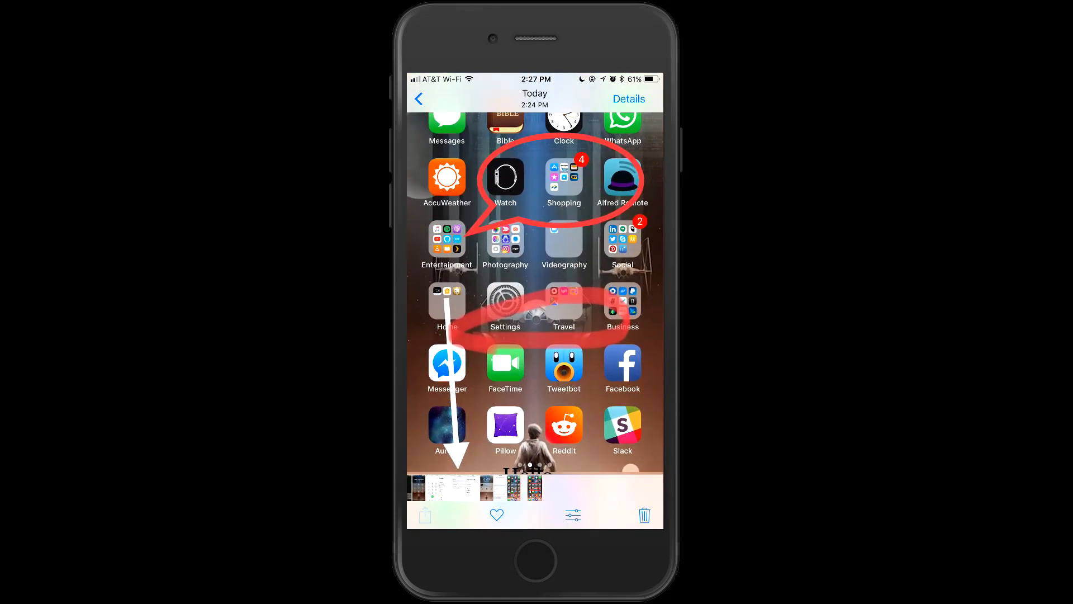
click(425, 514)
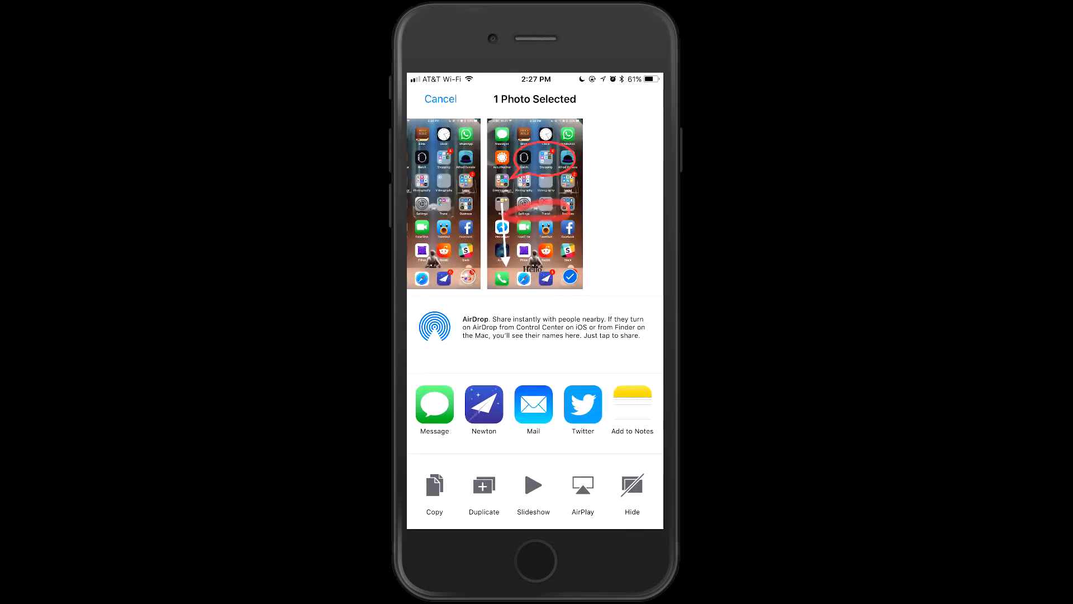
scroll(left, 3)
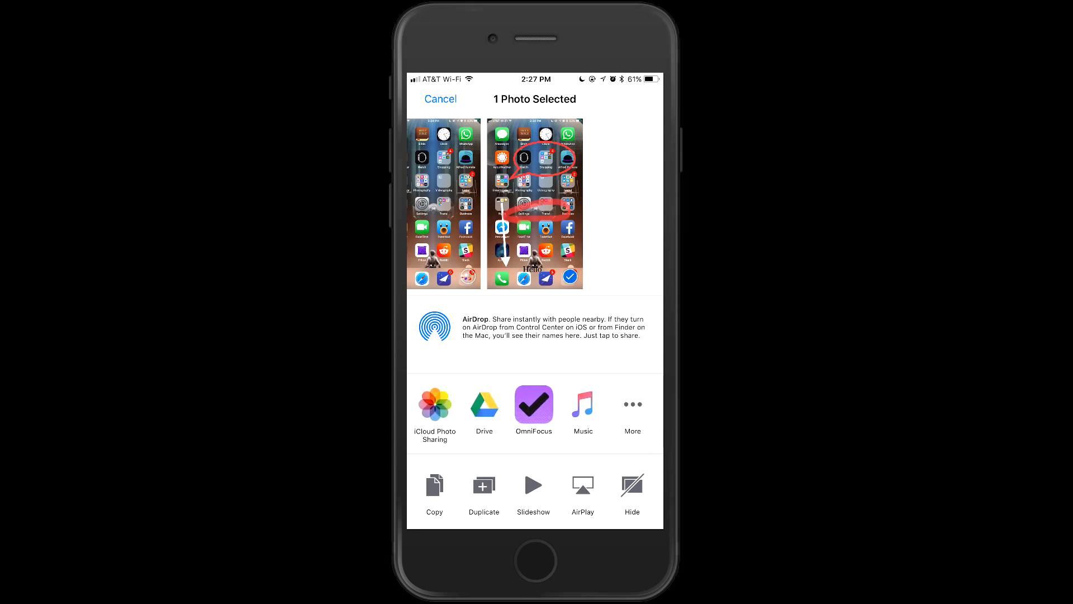
Step: Scroll through the full list of share activities and close it
click(631, 405)
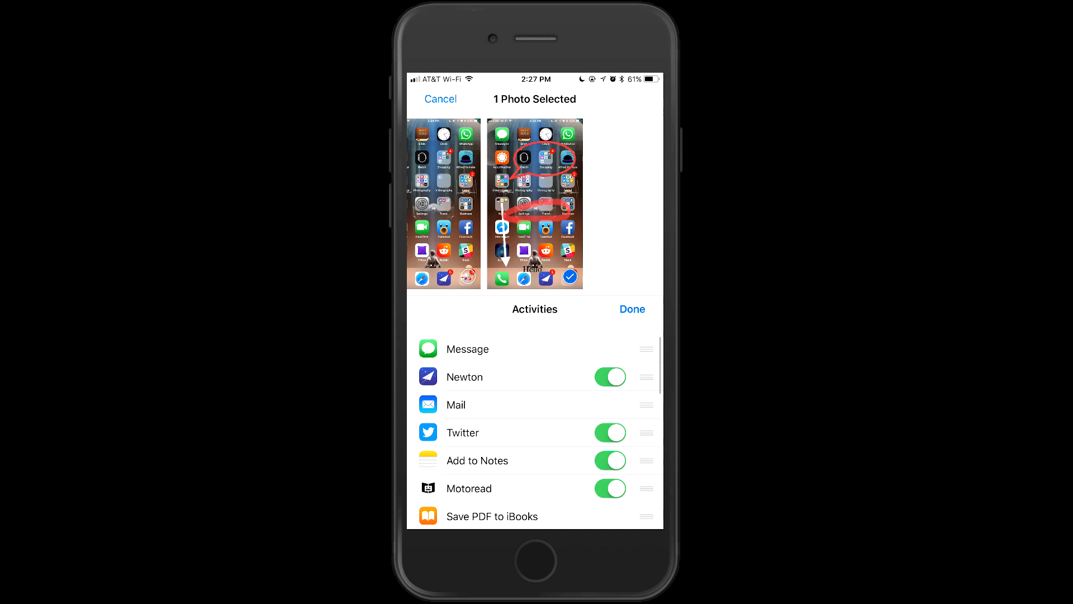
scroll(down, 3)
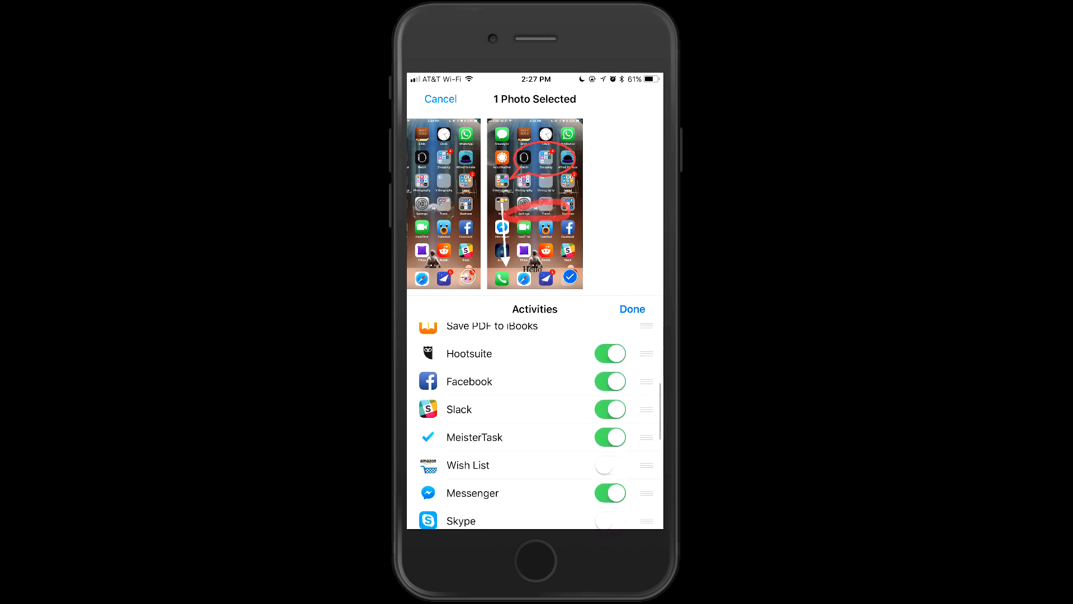
scroll(down, 3)
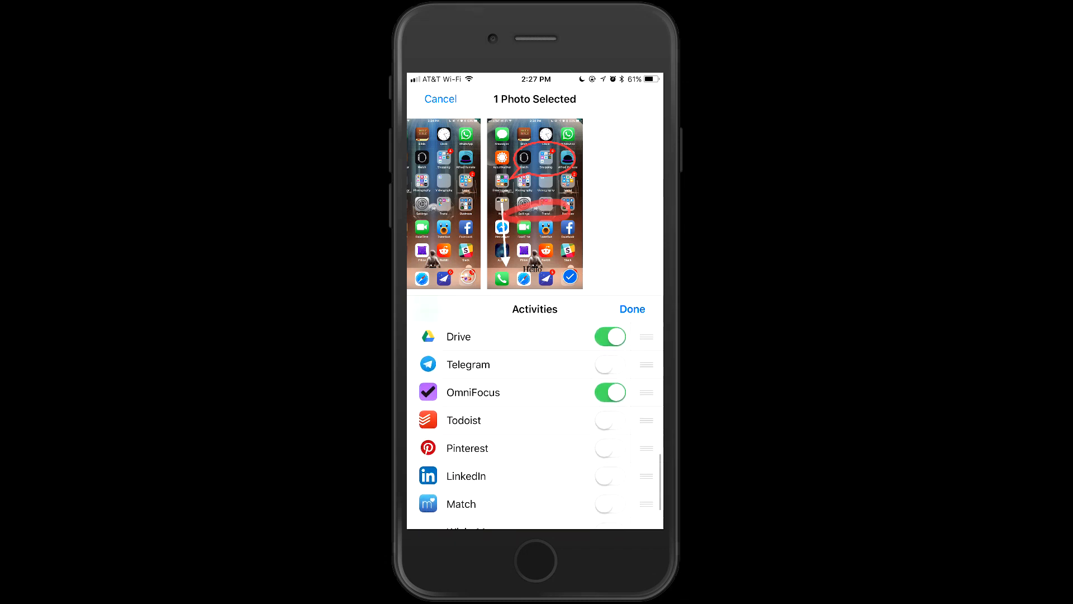
scroll(down, 3)
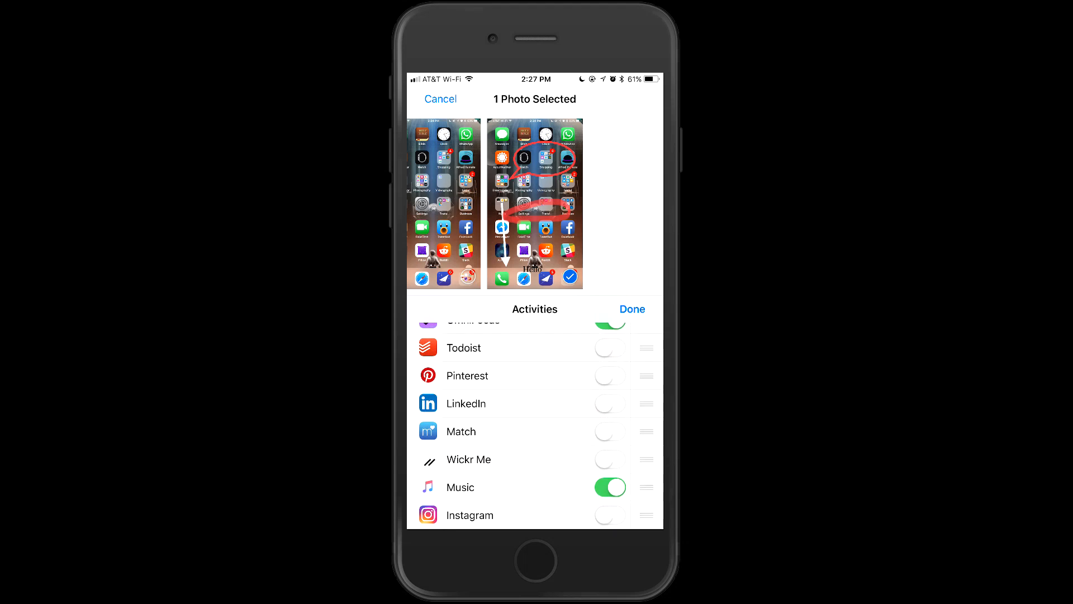
click(632, 308)
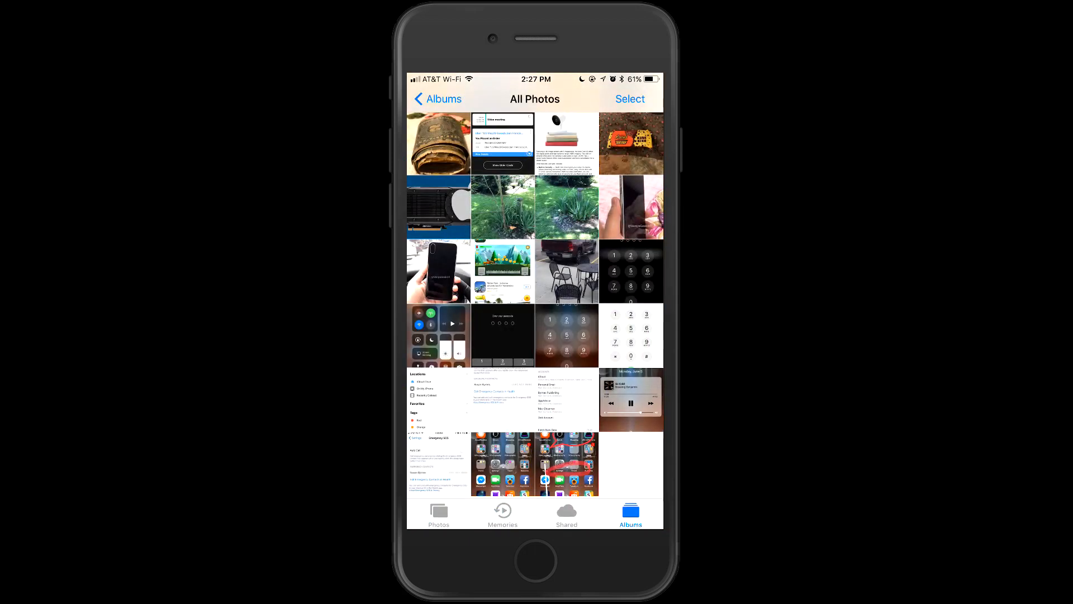
Step: Launch Files from the home screen and browse the iCloud Drive folders from the Locations list
key(home)
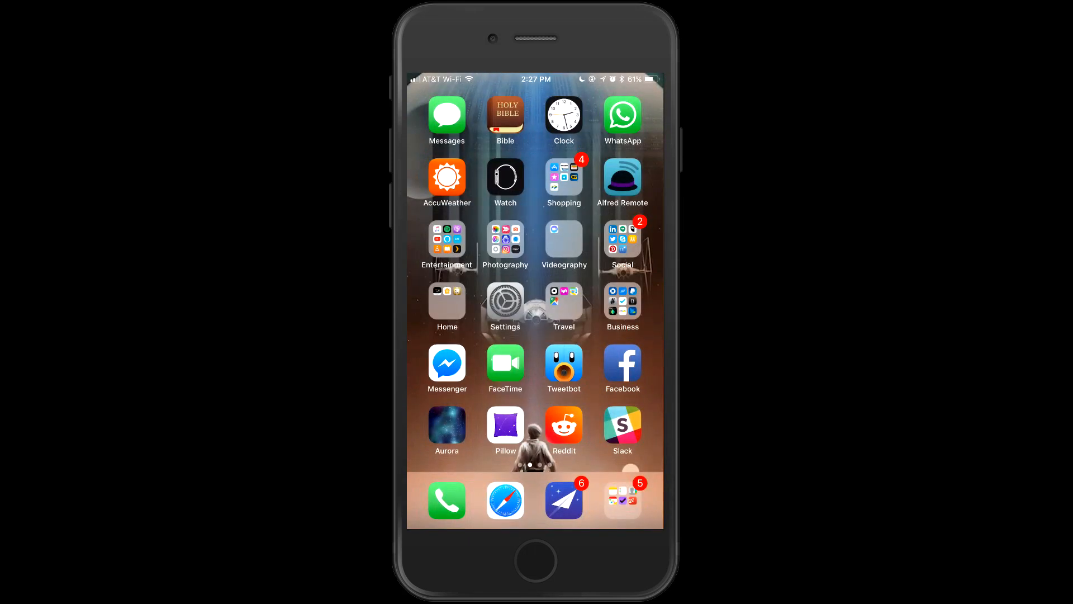
scroll(left, 3)
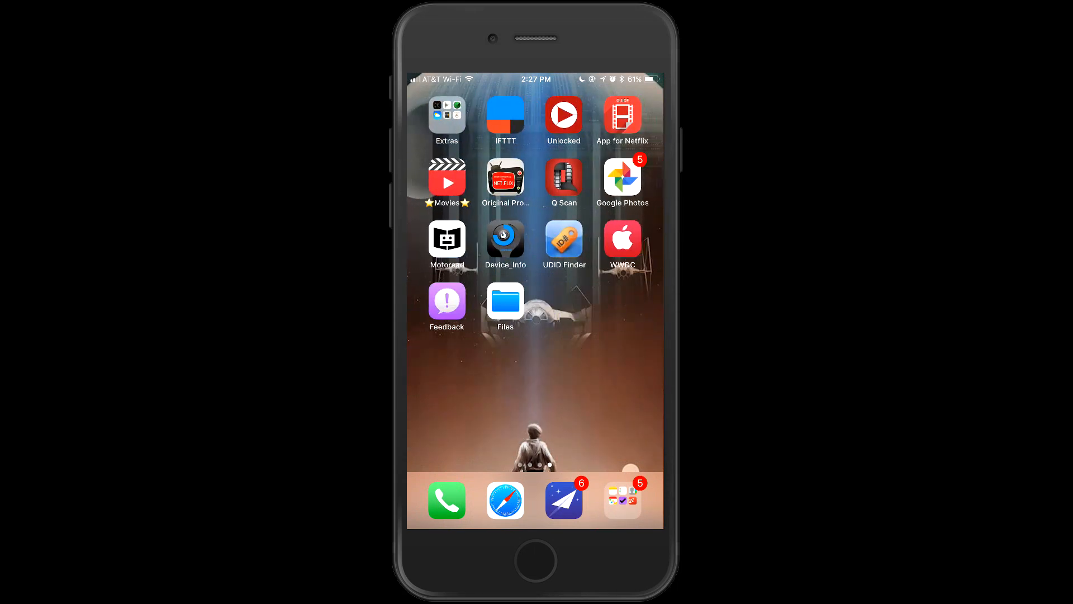
click(505, 301)
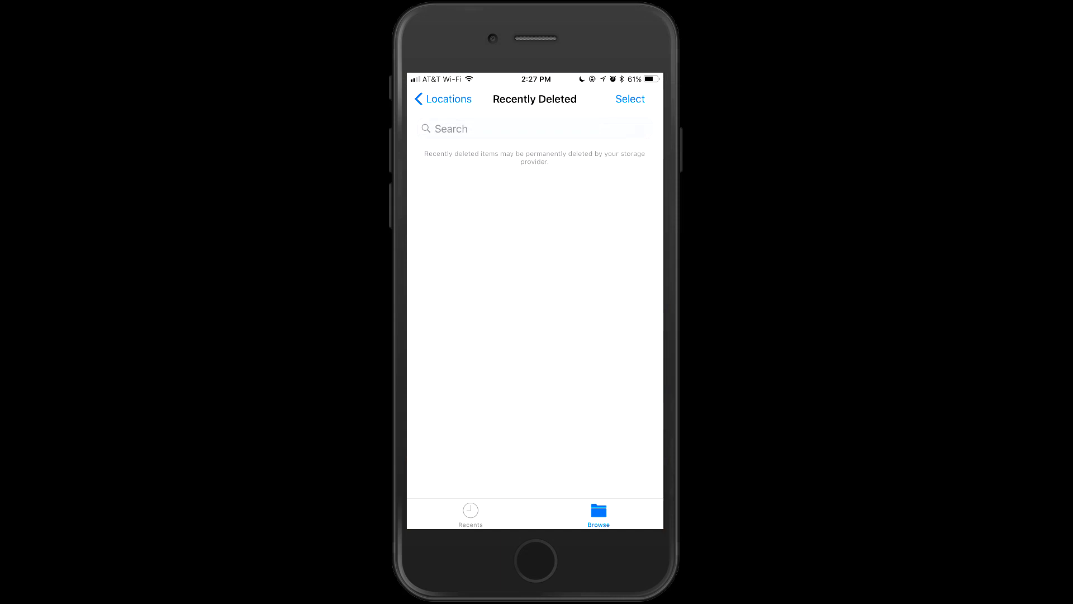
click(442, 98)
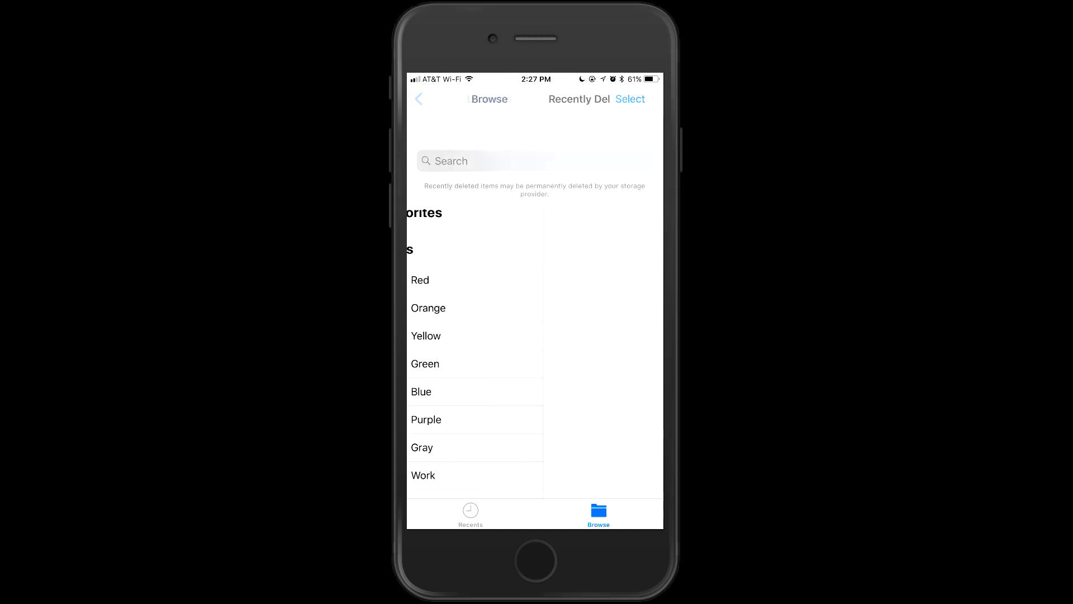
click(420, 98)
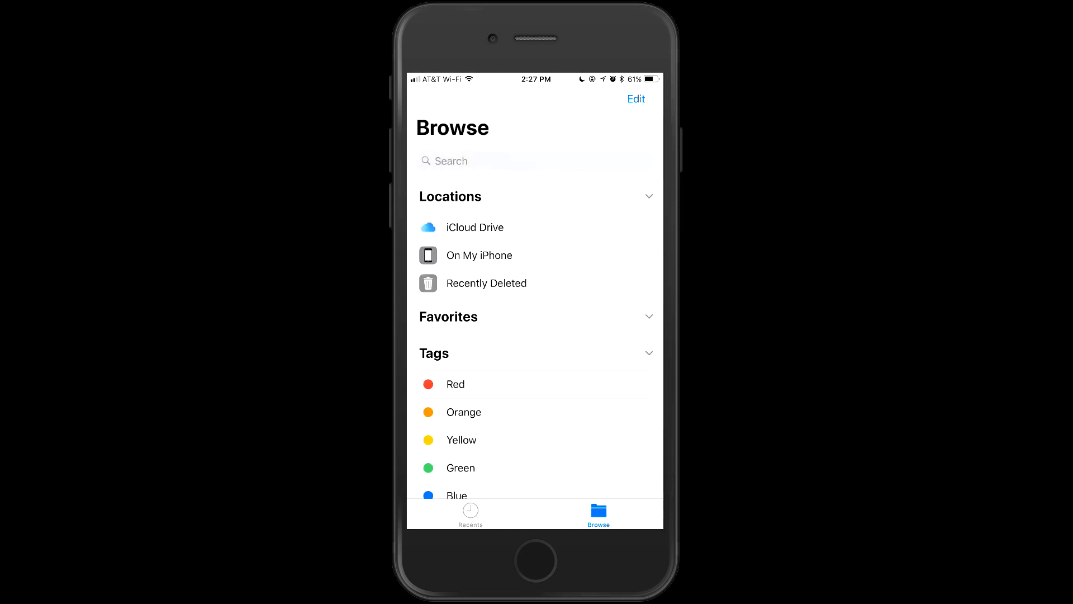
scroll(down, 3)
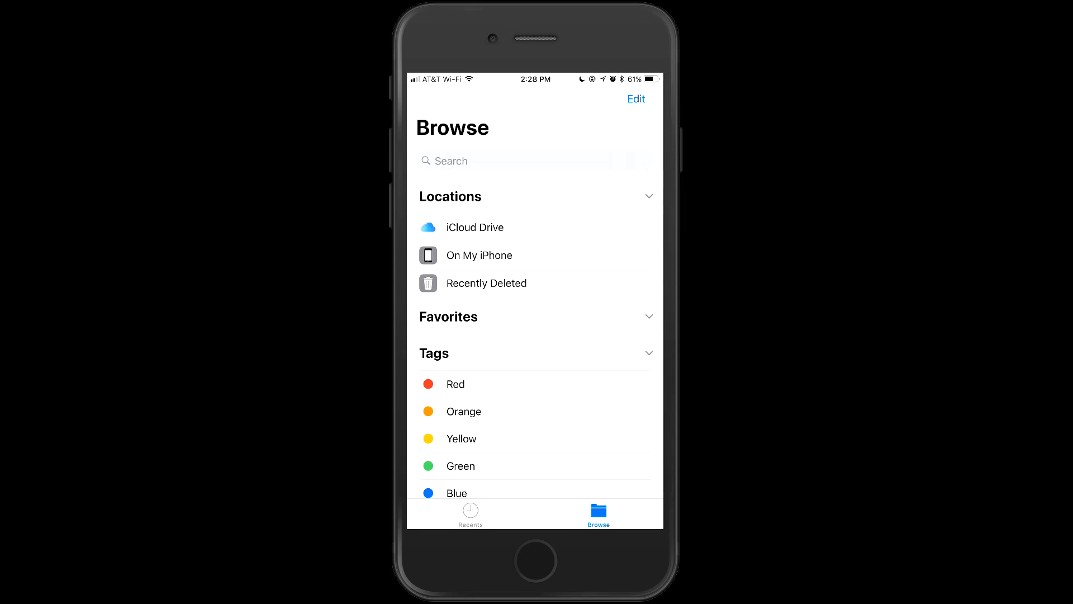
click(474, 227)
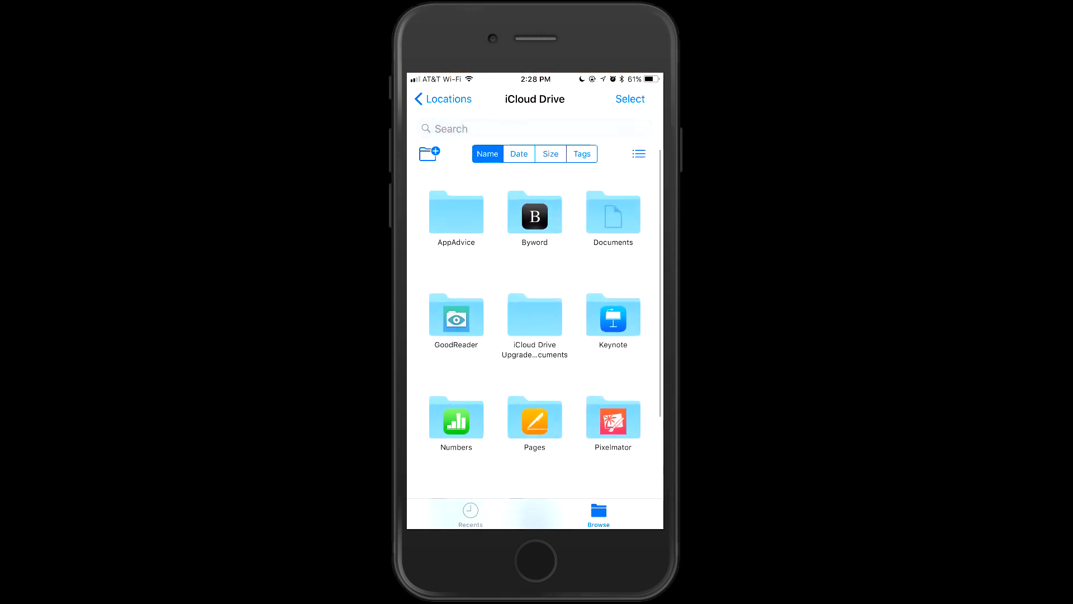
click(443, 98)
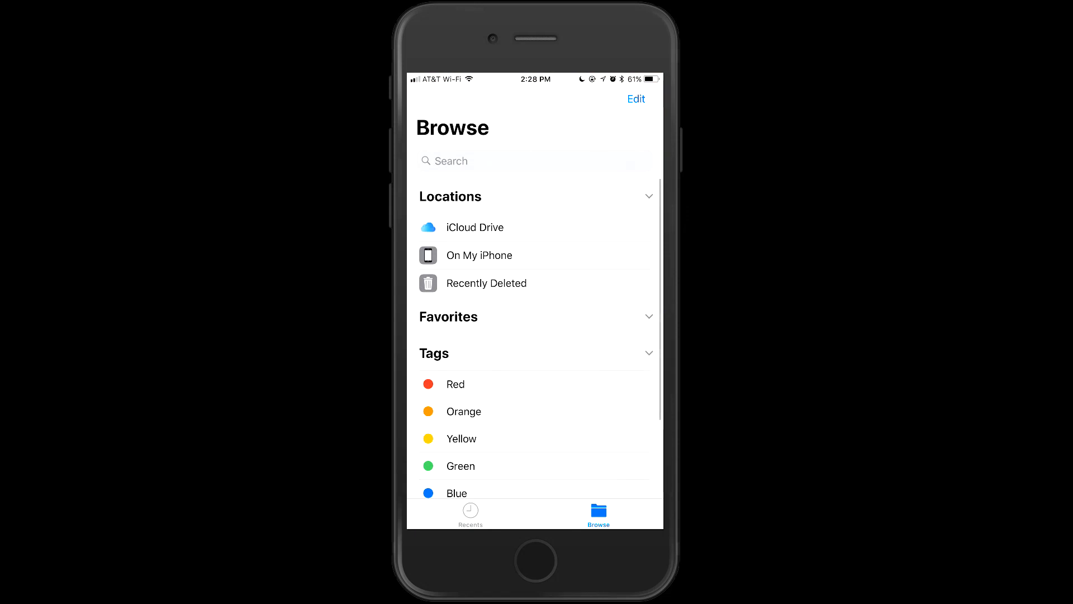
Step: Open the Byword folder under On My iPhone, back out to Locations, and return to the home screen
click(479, 255)
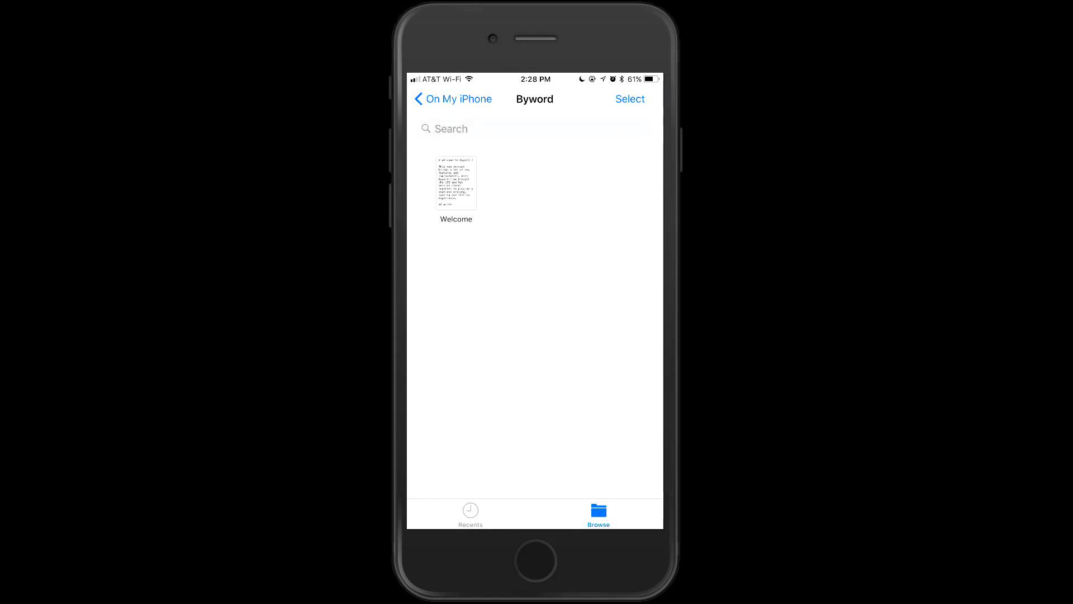
click(450, 99)
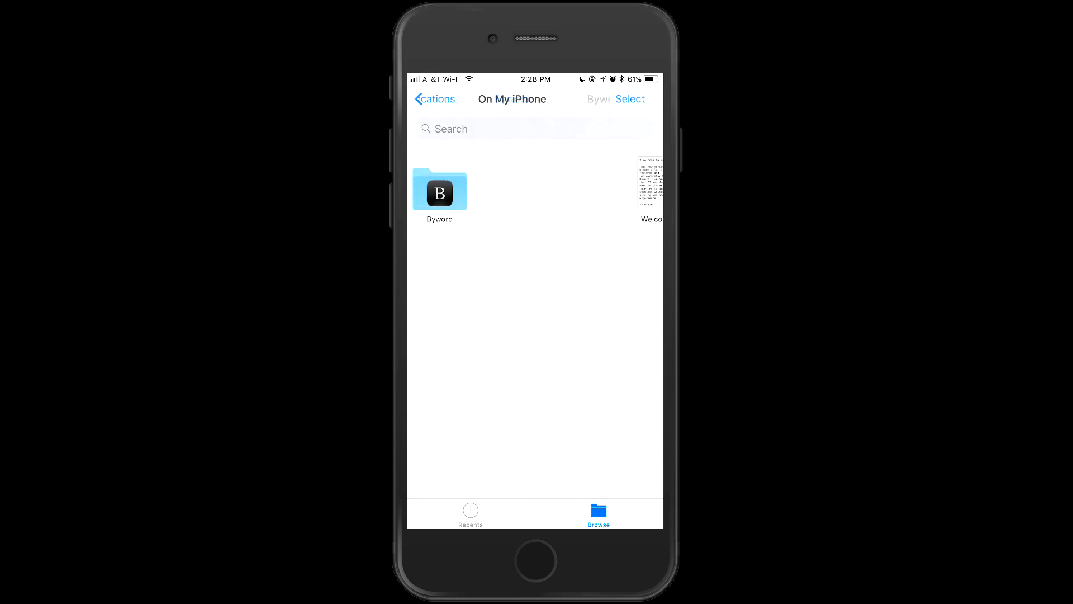
click(432, 98)
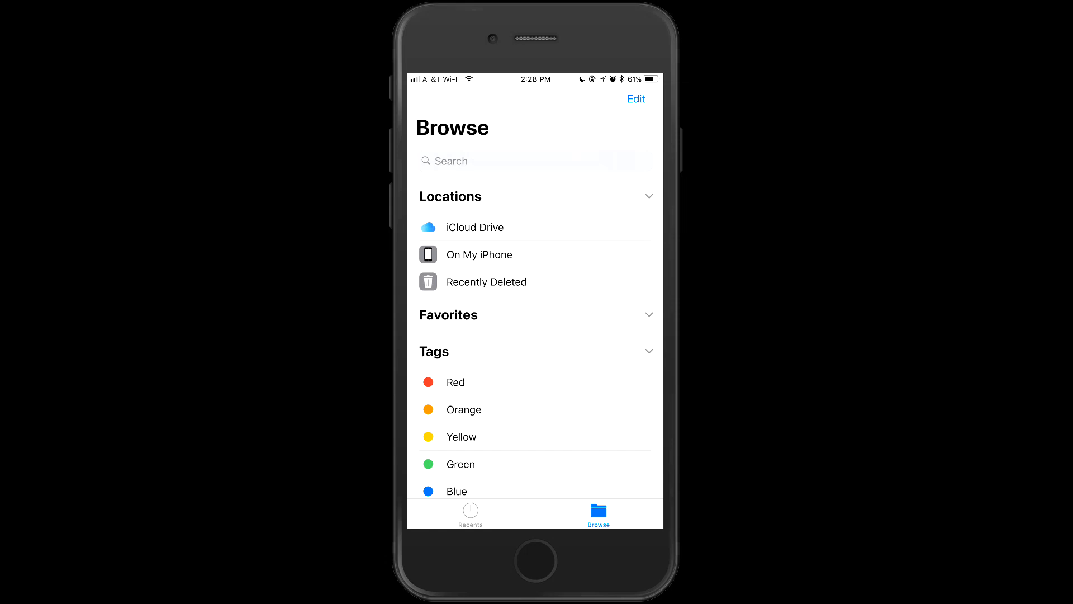
click(486, 282)
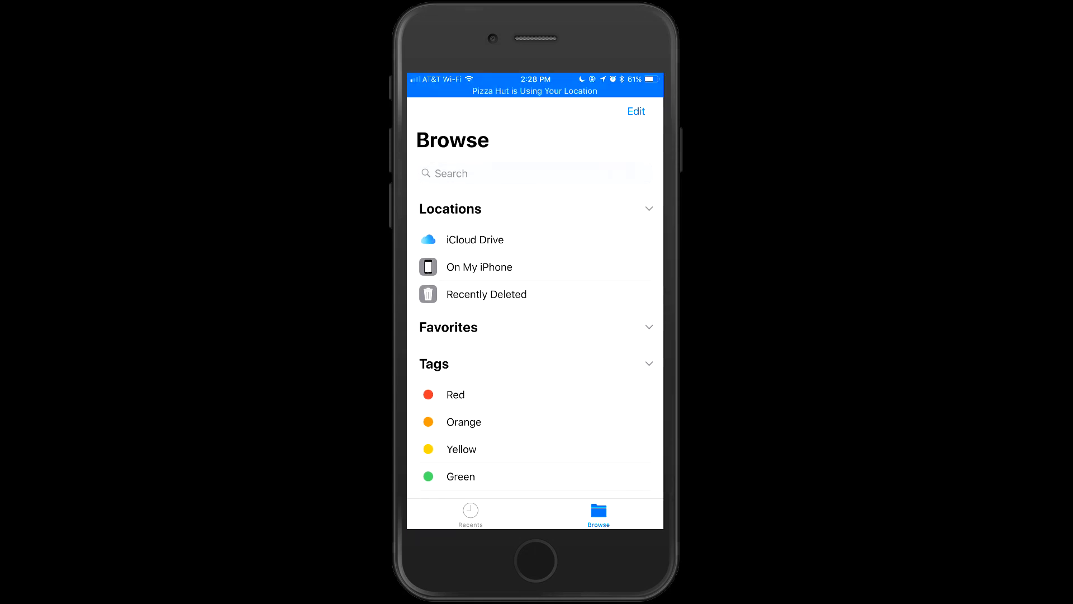
key(home)
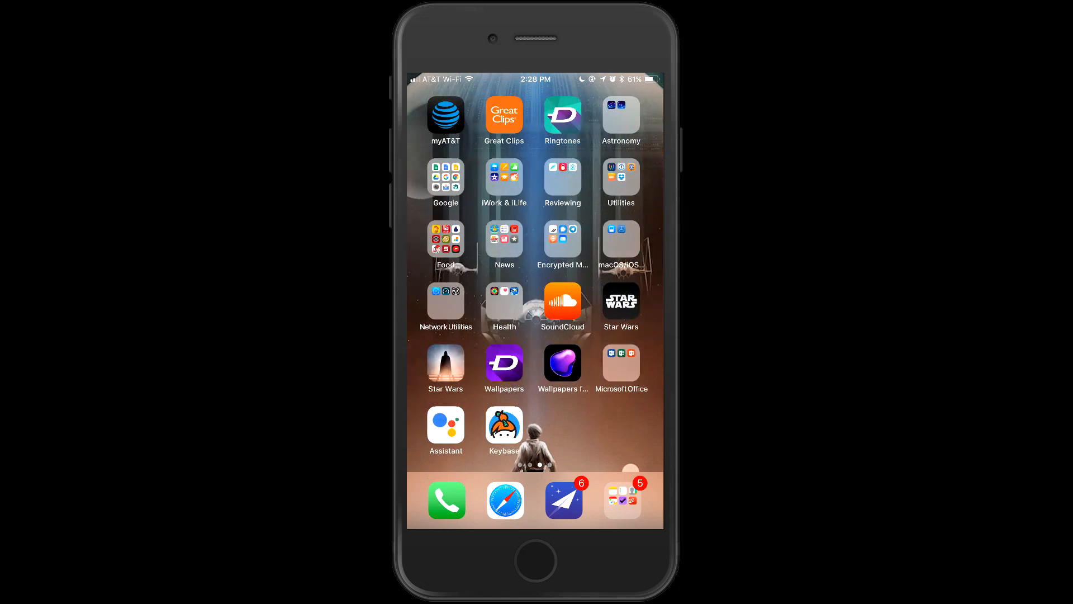
Step: Swipe between home screen pages to reach the one holding the Settings icon
scroll(left, 3)
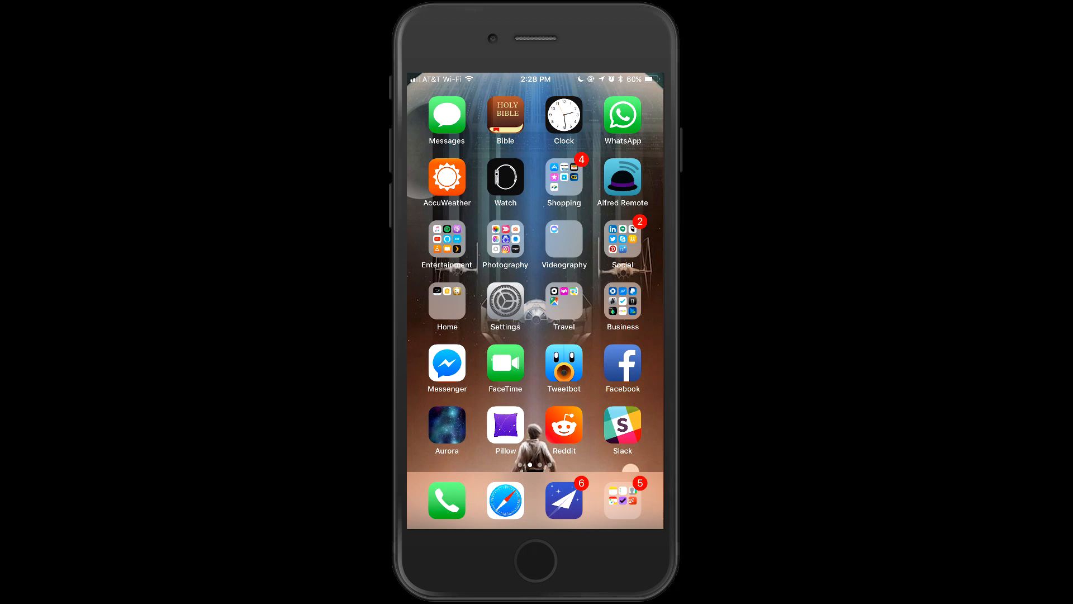
scroll(right, 3)
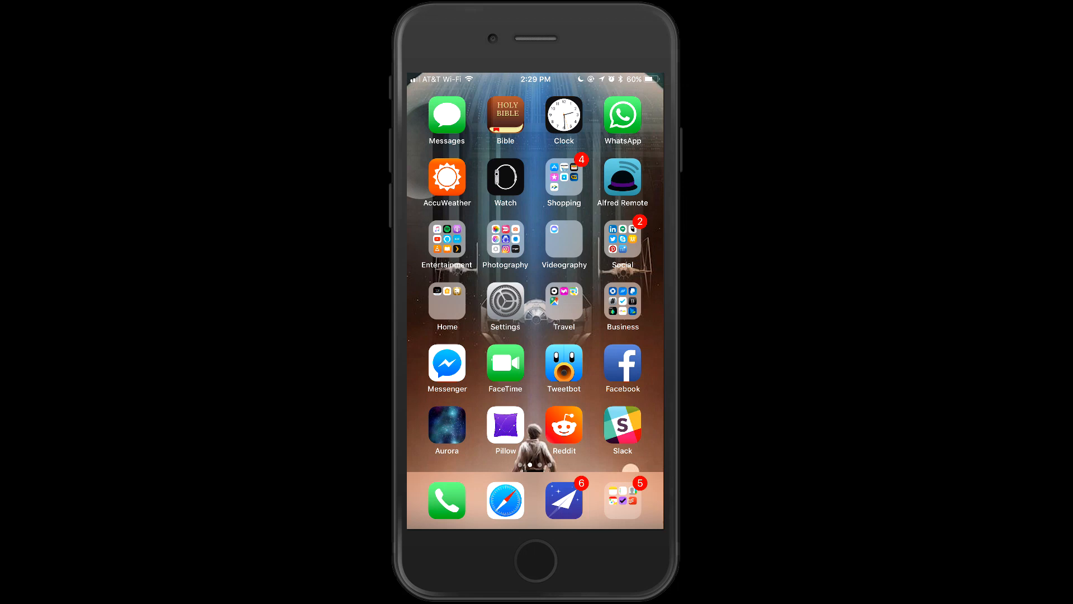
Step: Open Settings and scroll down the main list past Privacy toward Accounts & Passwords and Mail
click(506, 300)
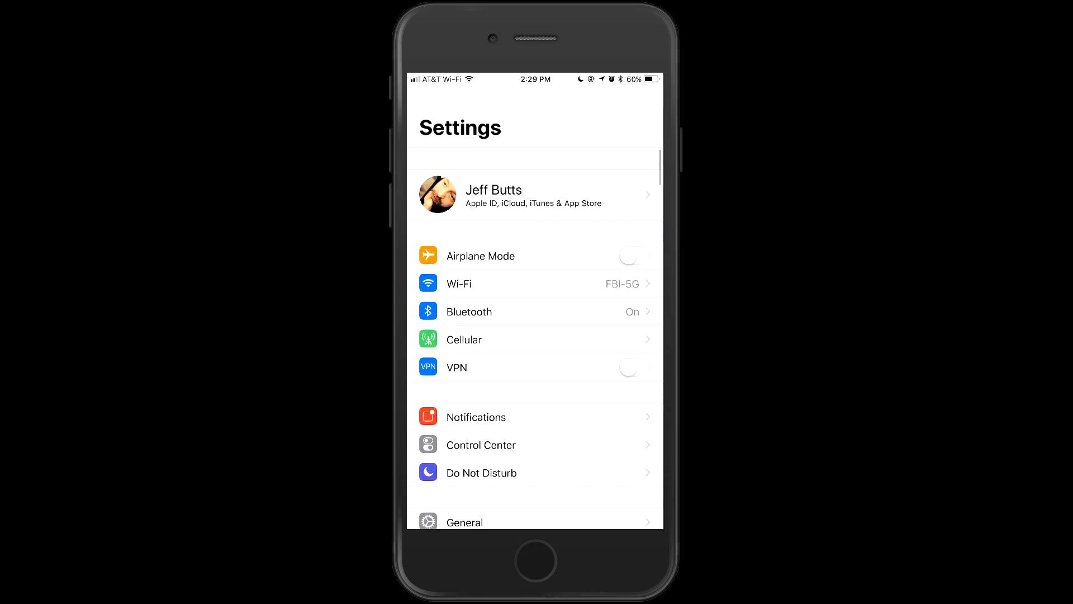
scroll(down, 3)
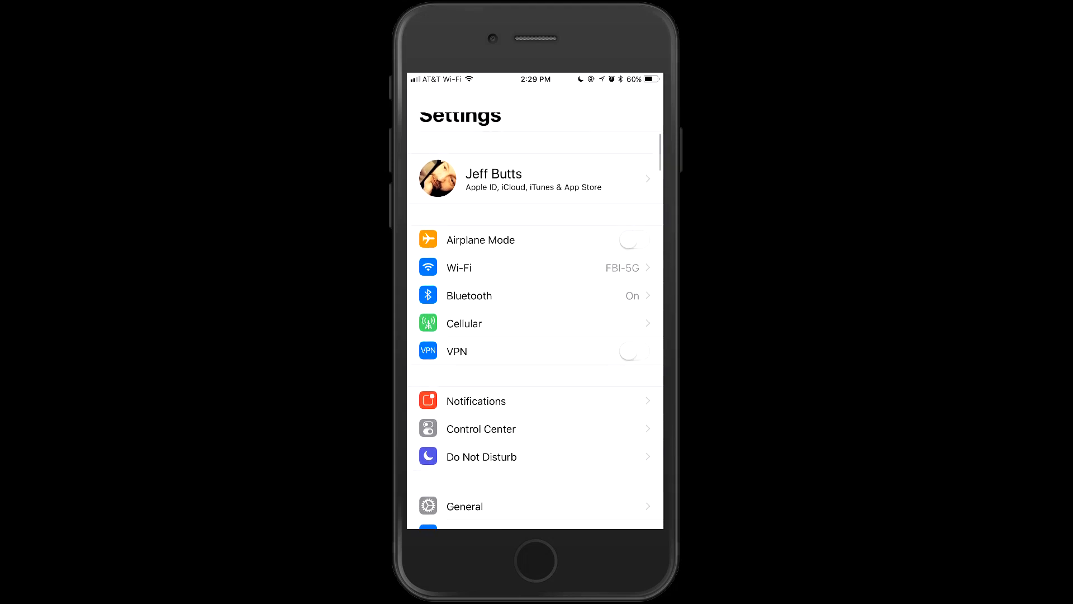
scroll(down, 3)
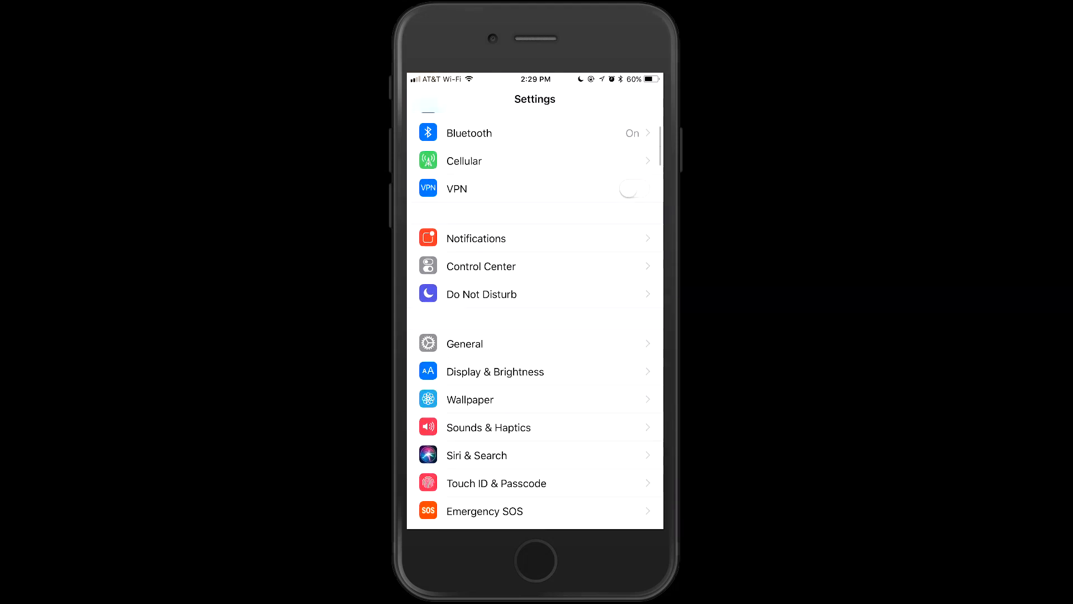
scroll(down, 3)
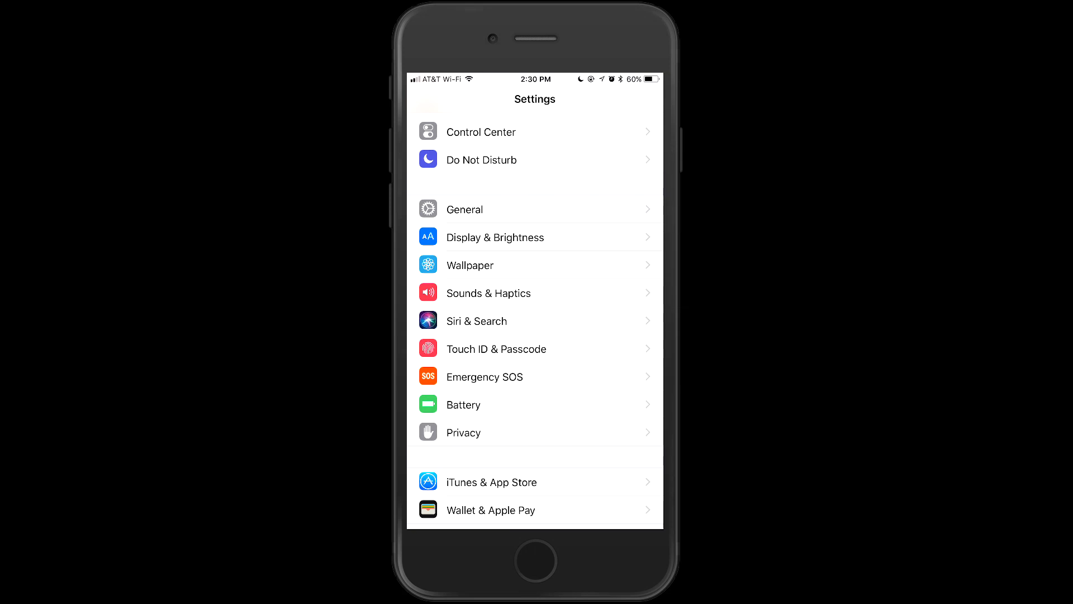
scroll(down, 3)
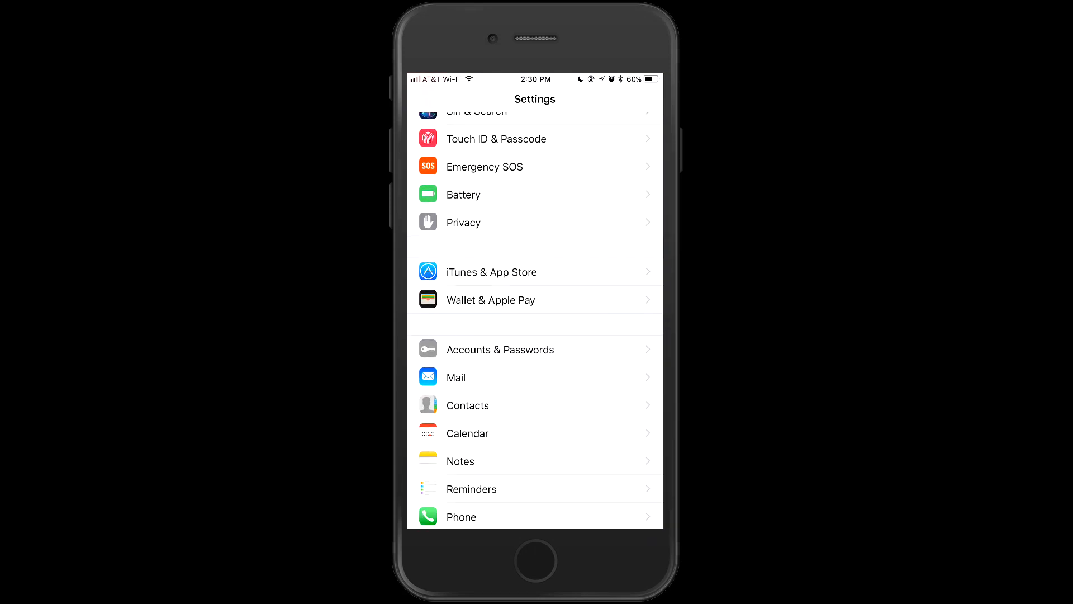
Step: View Accounts & Passwords and peek at App & Website Passwords, cancelling the Touch ID prompt
click(501, 349)
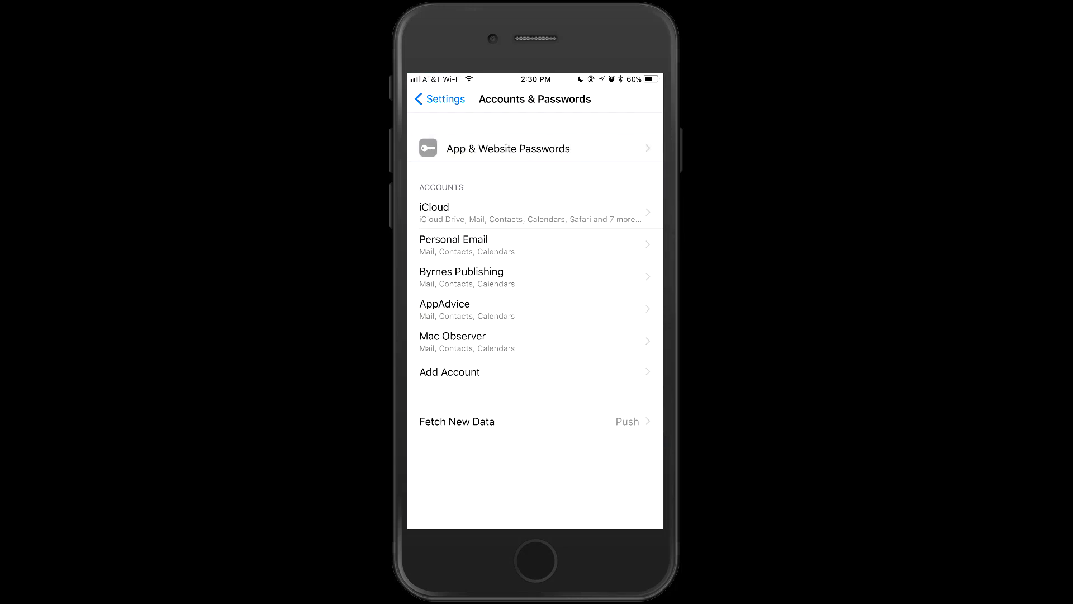
click(508, 148)
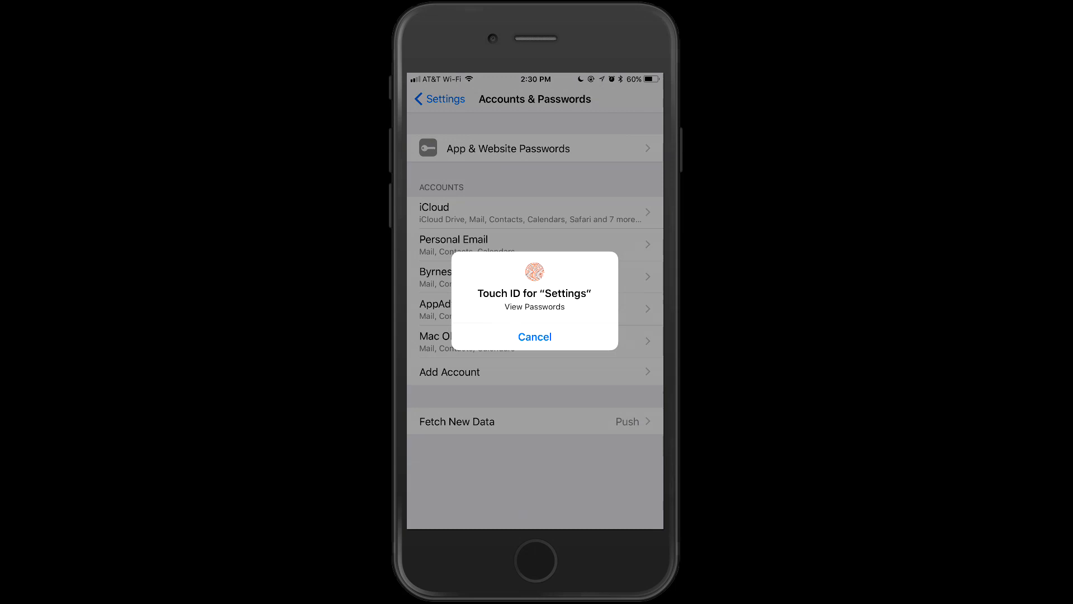
click(534, 336)
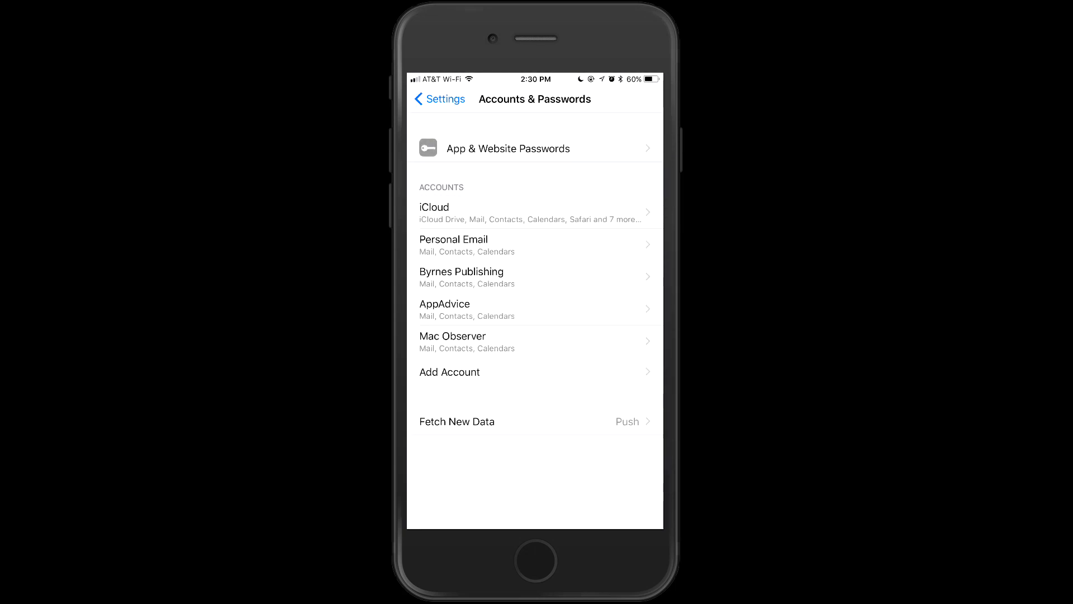
Step: Review the Fetch New Data options, back out to the Settings list and return to the home screen
click(457, 421)
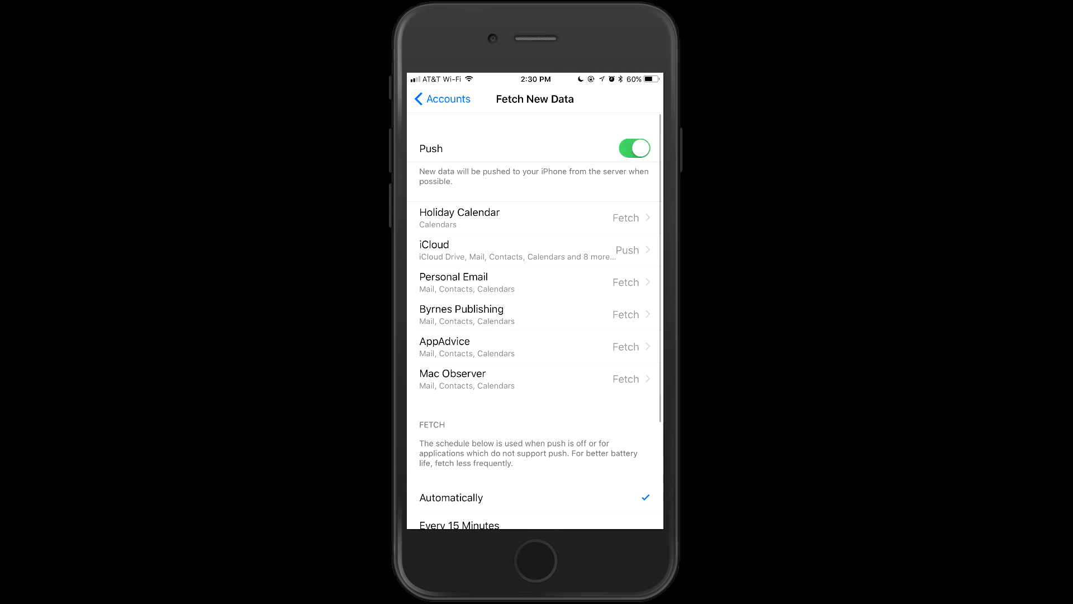
click(441, 98)
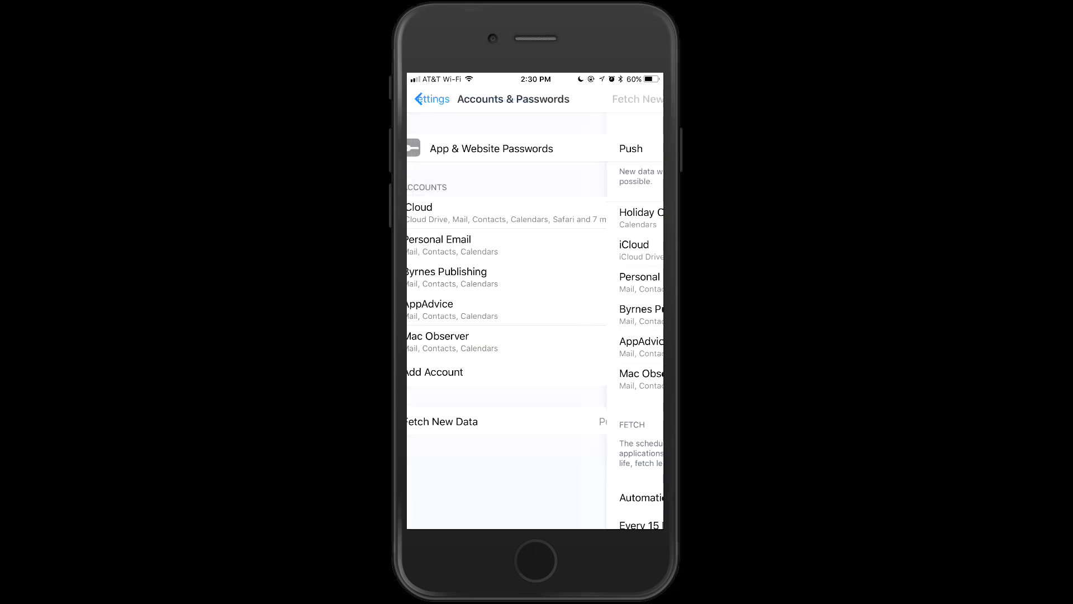
click(431, 98)
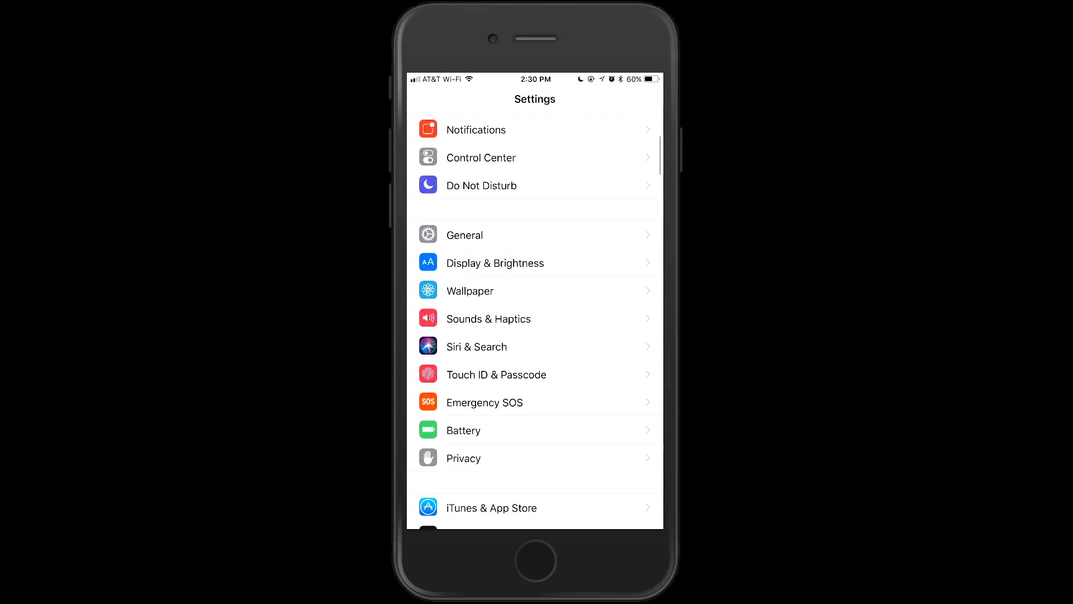
scroll(down, 3)
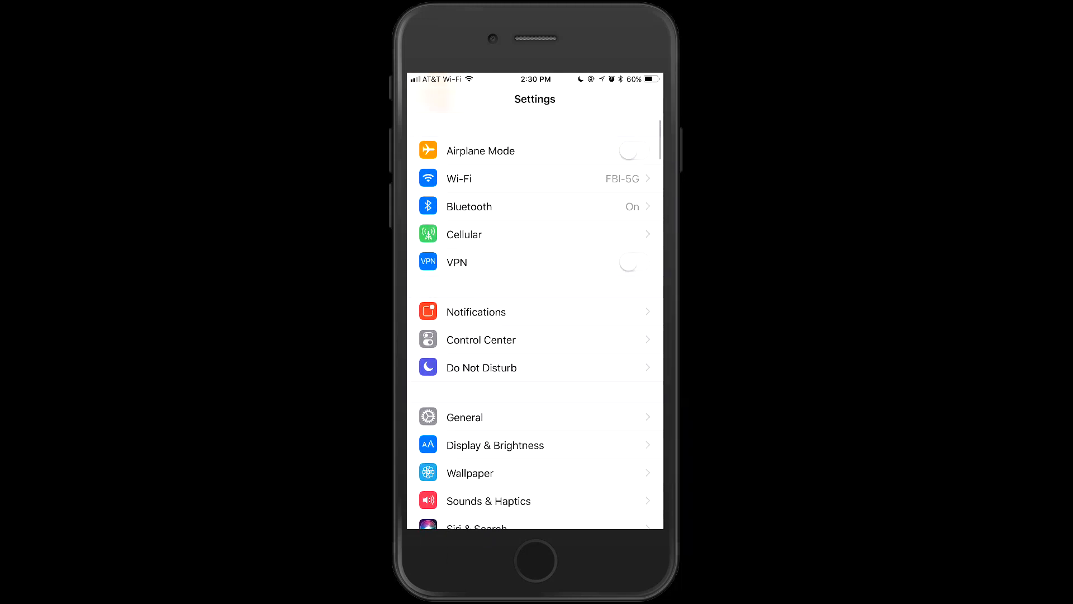
key(home)
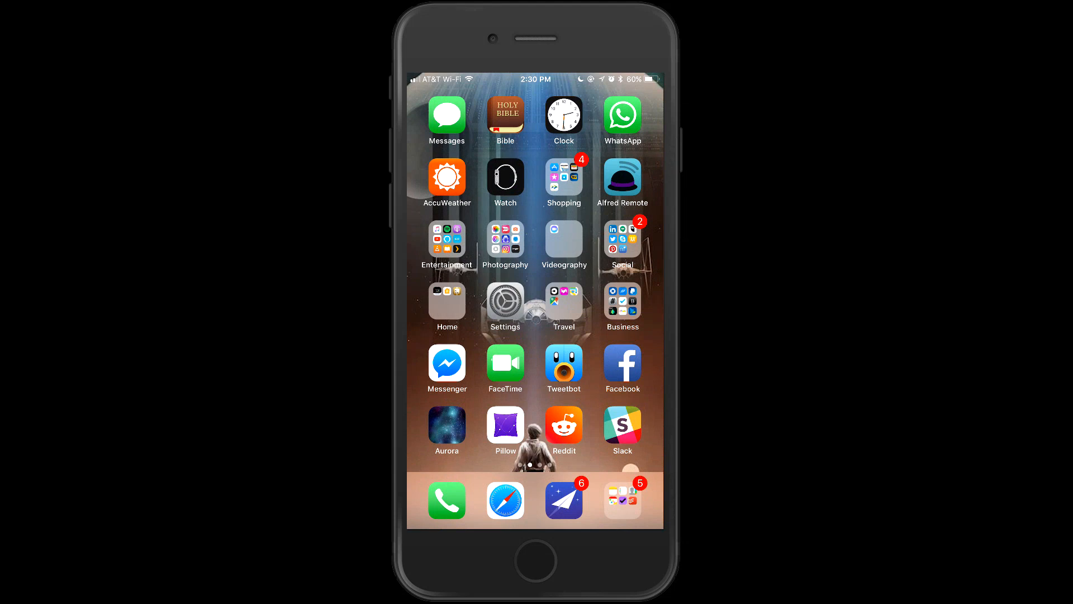